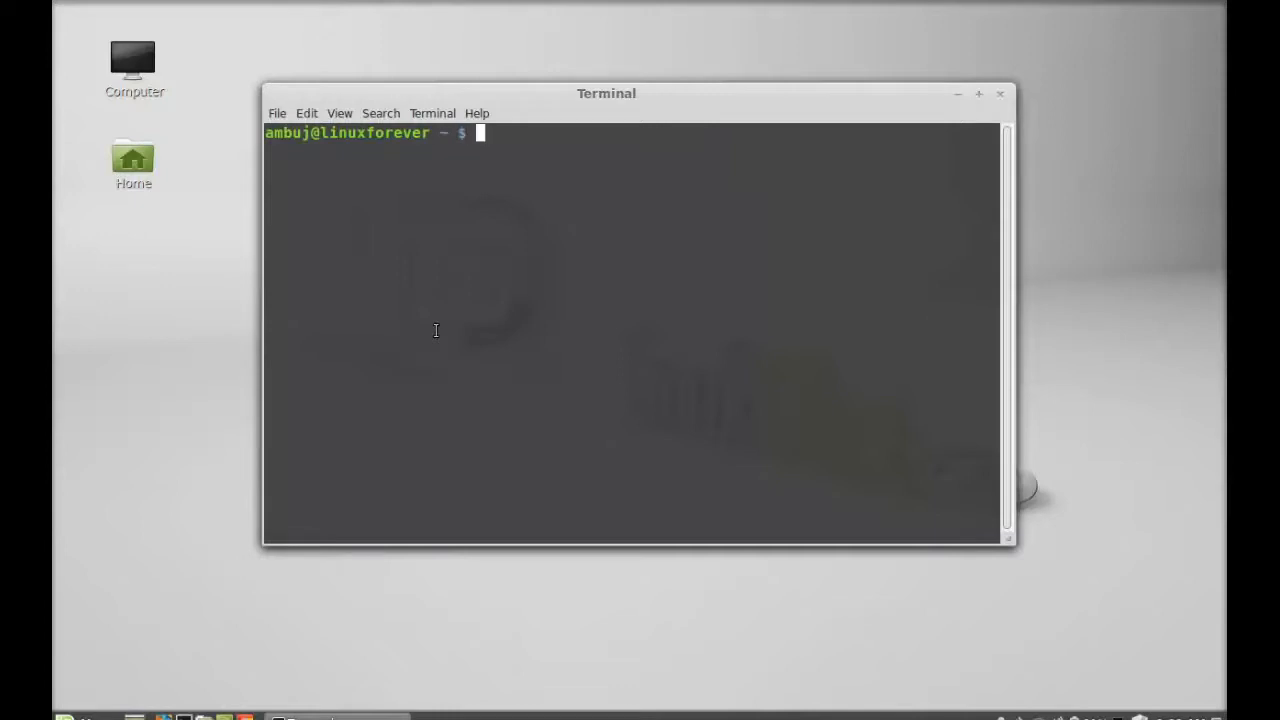
Add the ppa:cooperjona/nitrotasks source via sudo add-apt-repository, authorising with the password.
type("sudo add-apt-reposi")
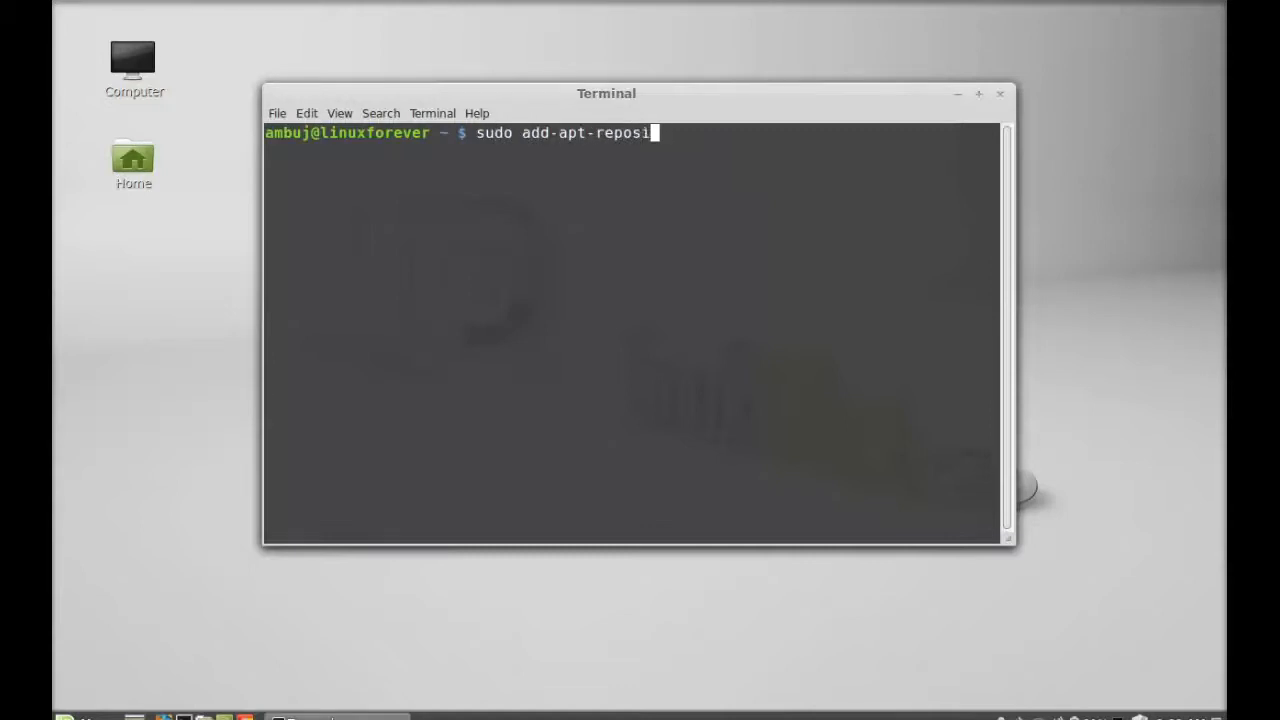
type("tory")
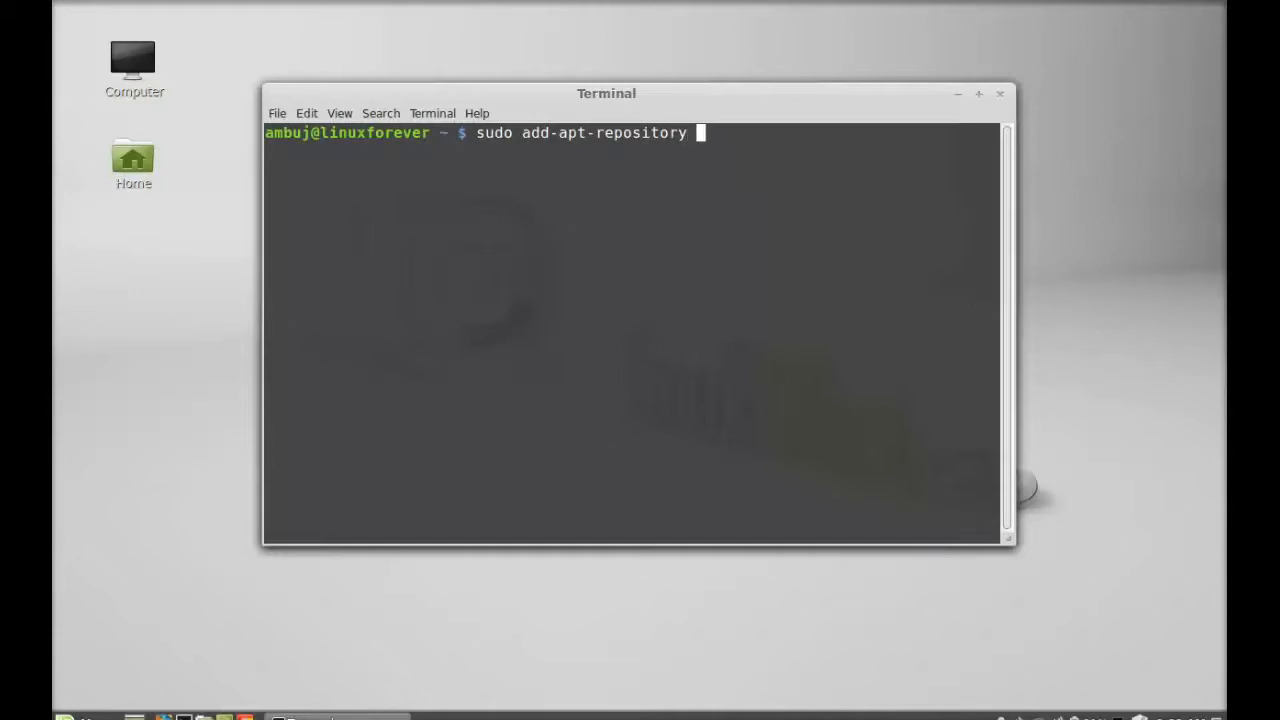
type("ppa:")
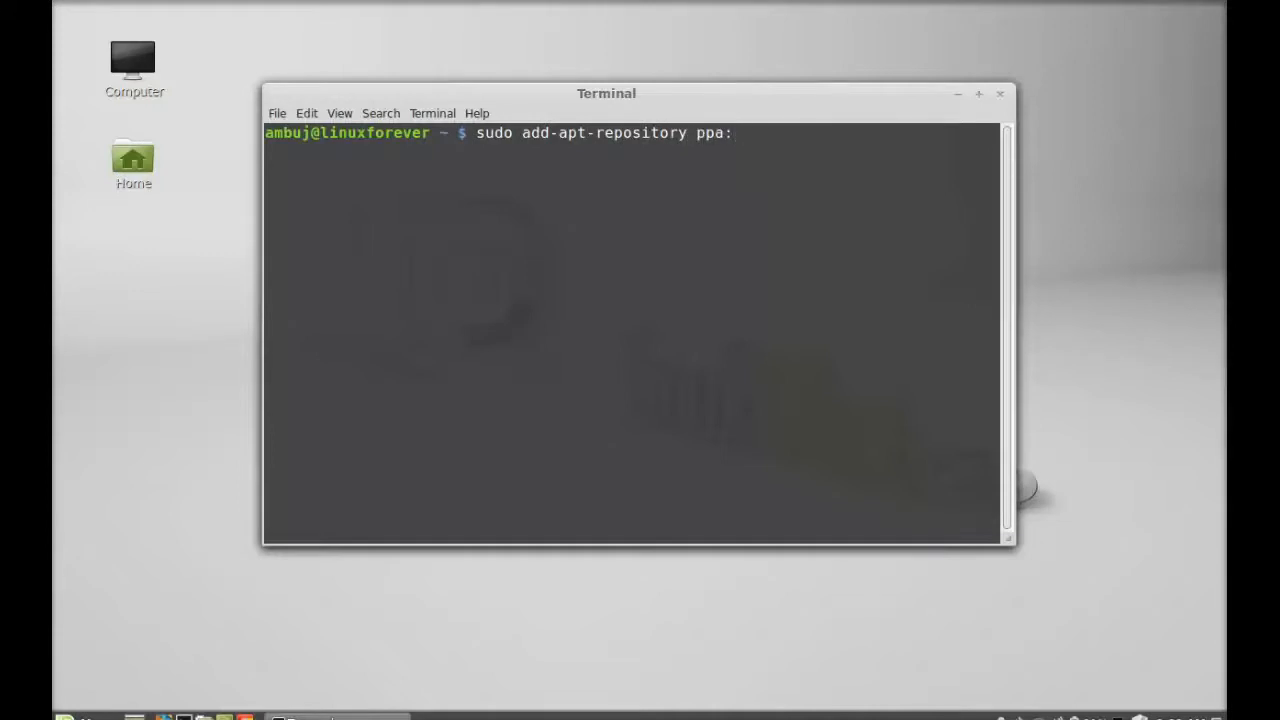
type("cooperjo")
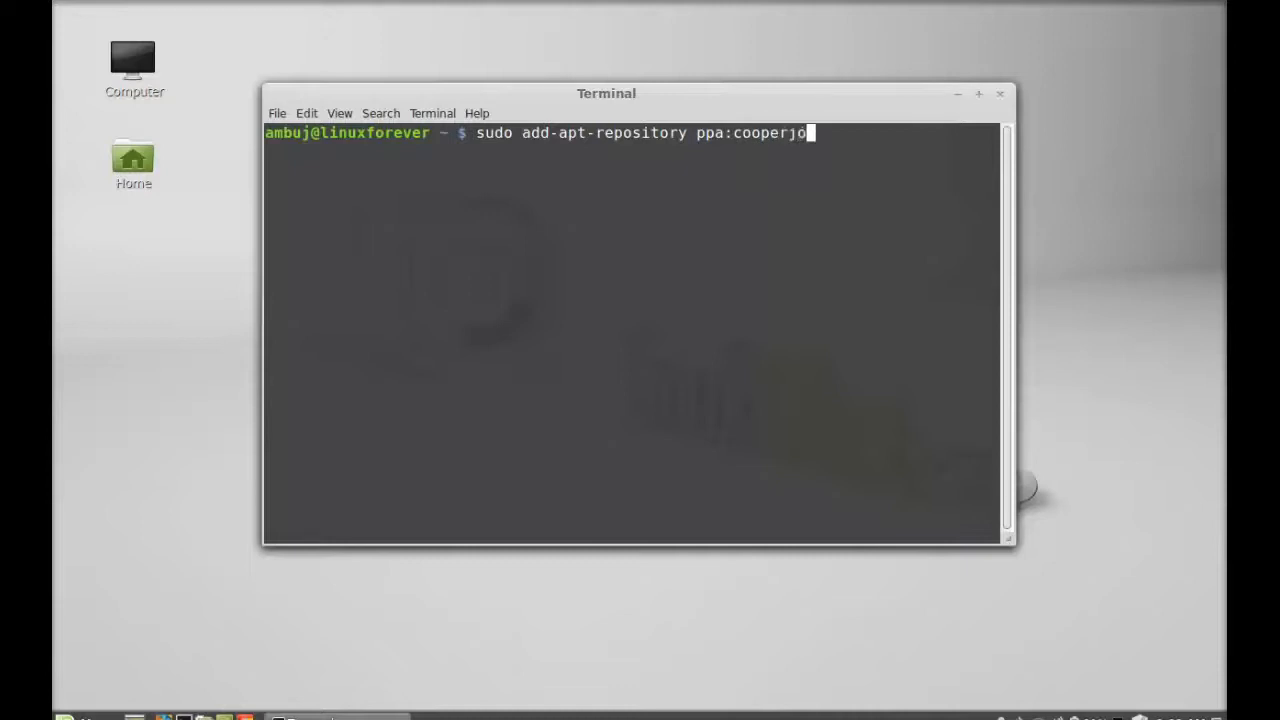
type("na/")
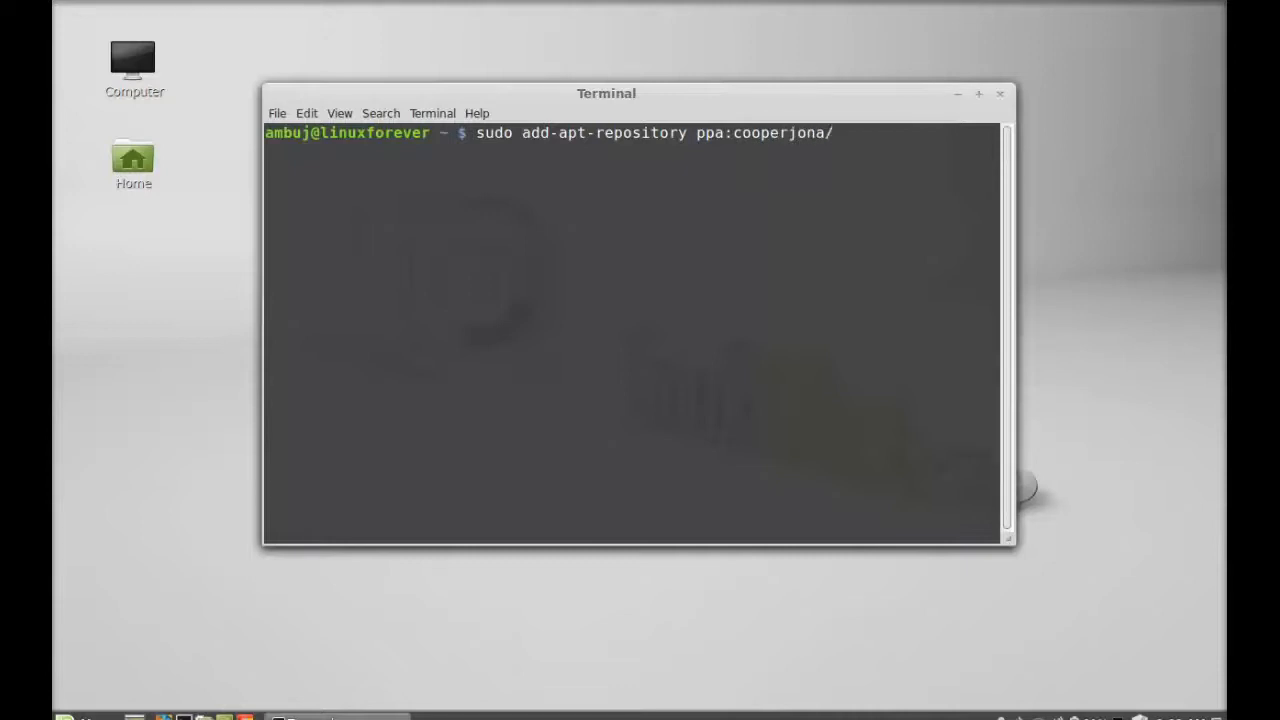
type("nitro")
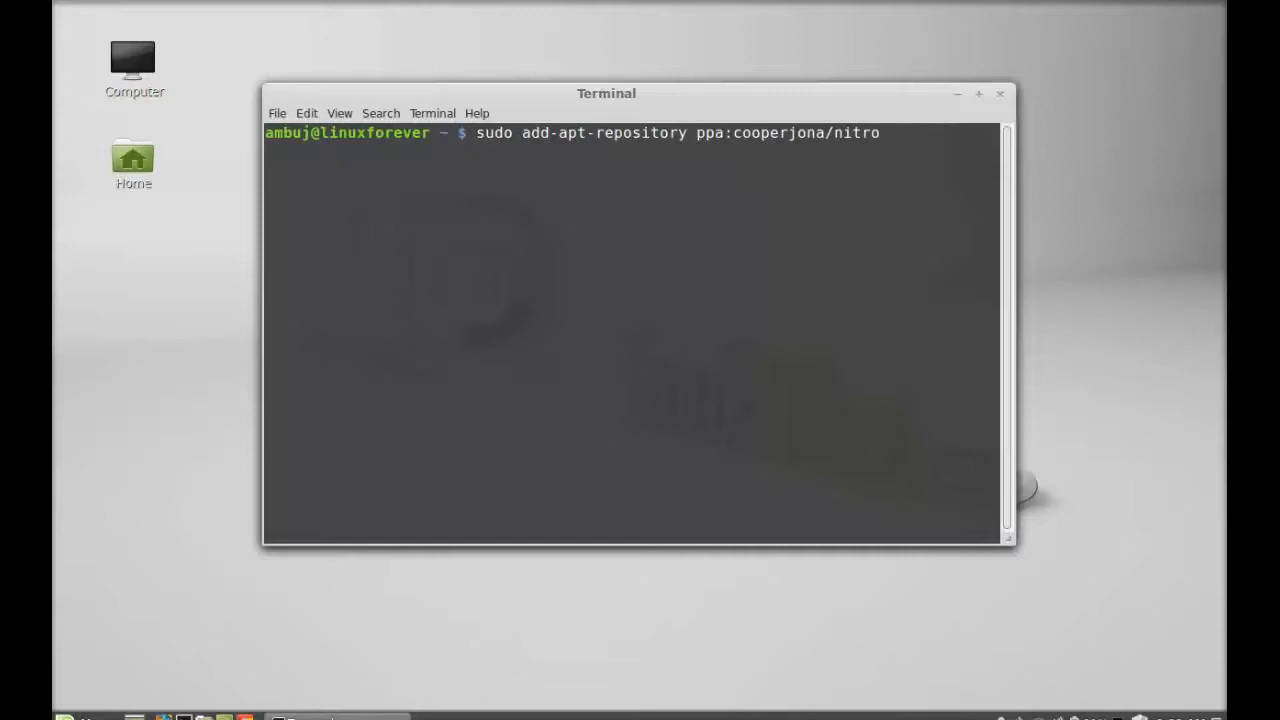
type("tasks")
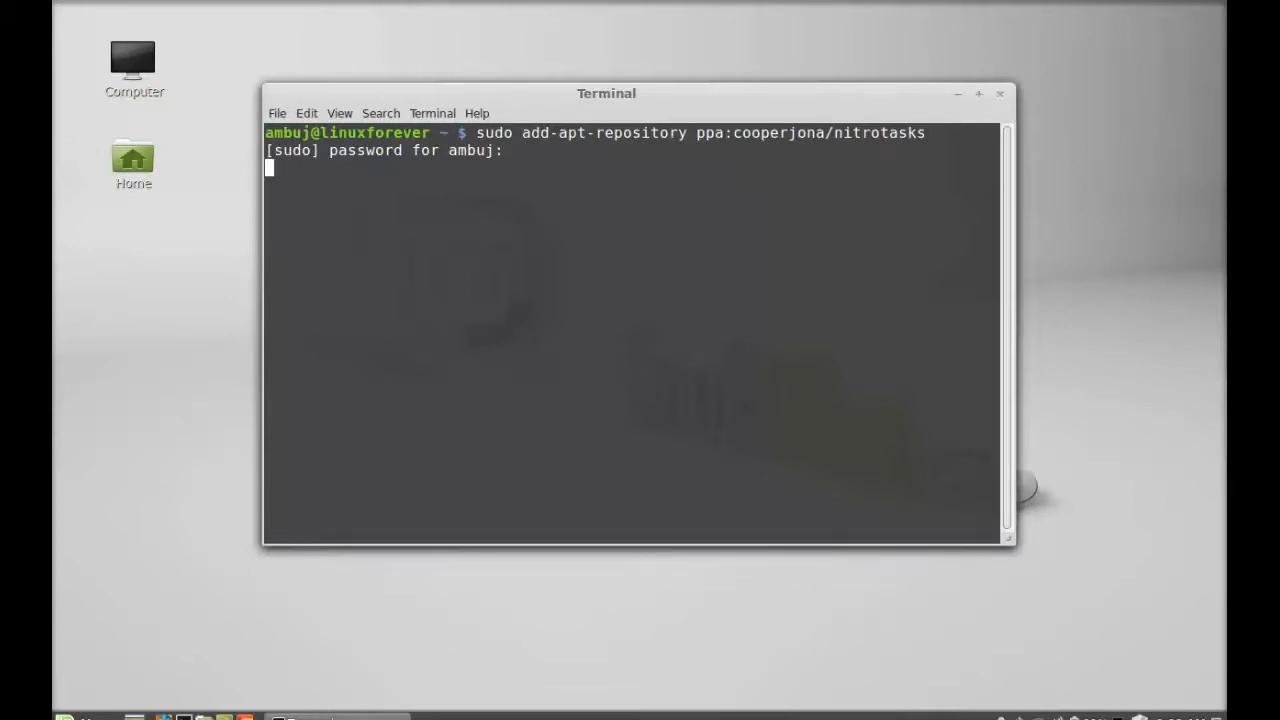
key("Return")
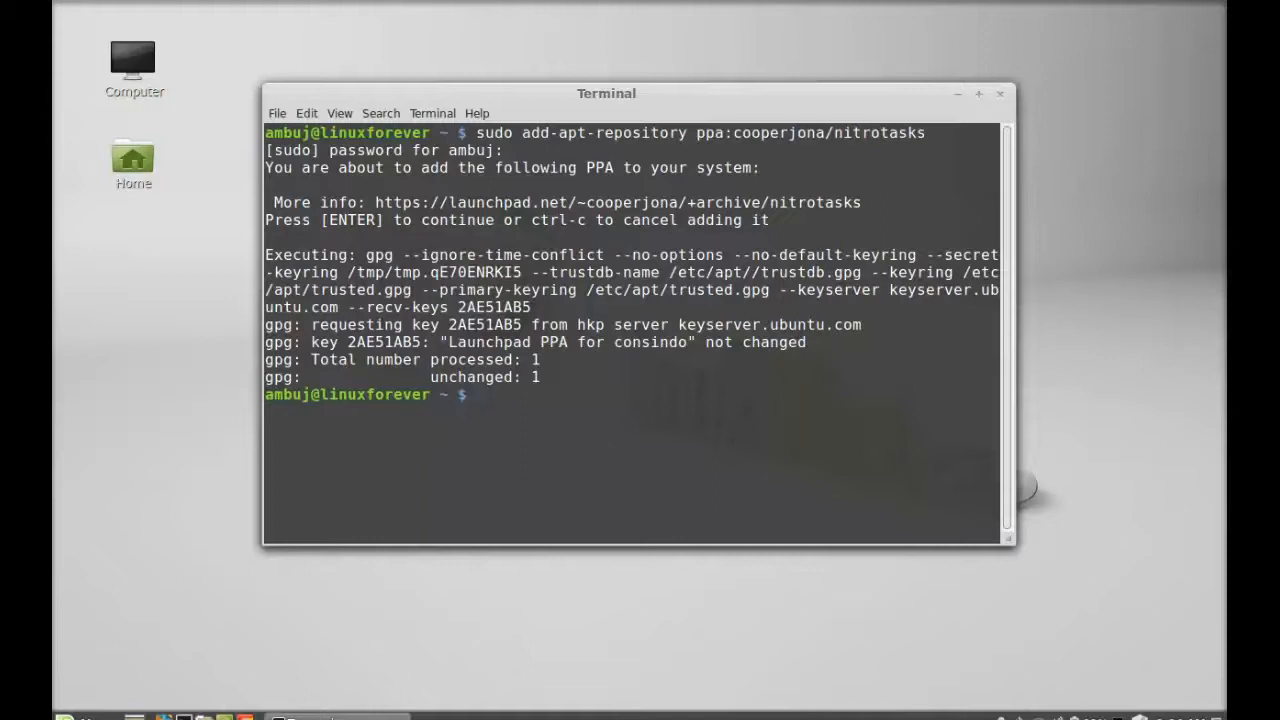
Run sudo apt-get update until the package lists finish reading.
type("sudo apt-get")
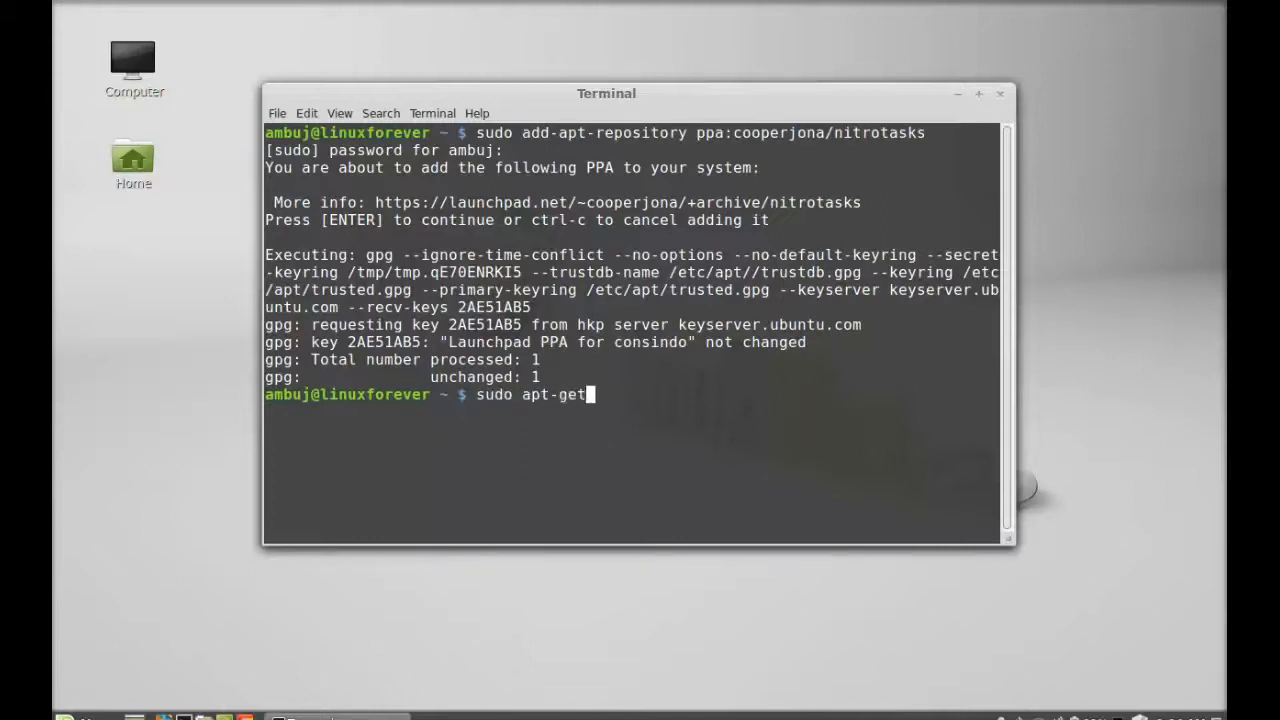
type("update")
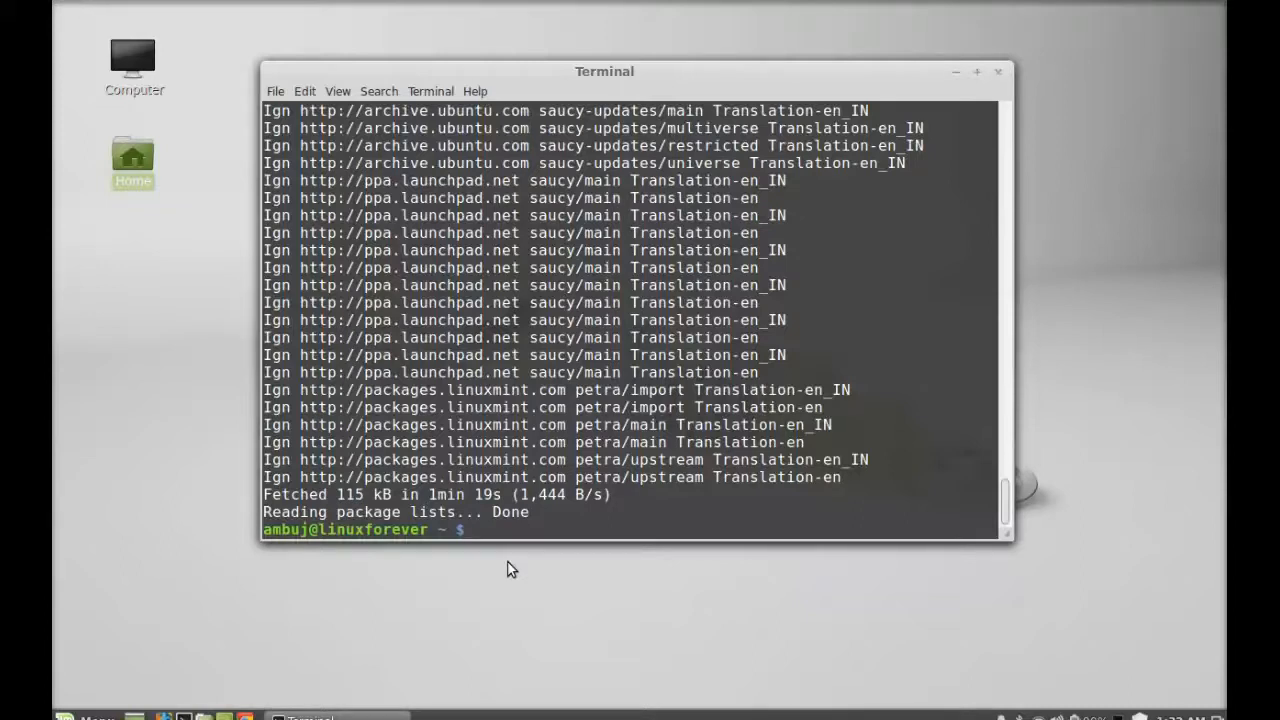
Install the nitrotasks package with sudo apt-get install, correcting the misspelled name.
type("sudo apt")
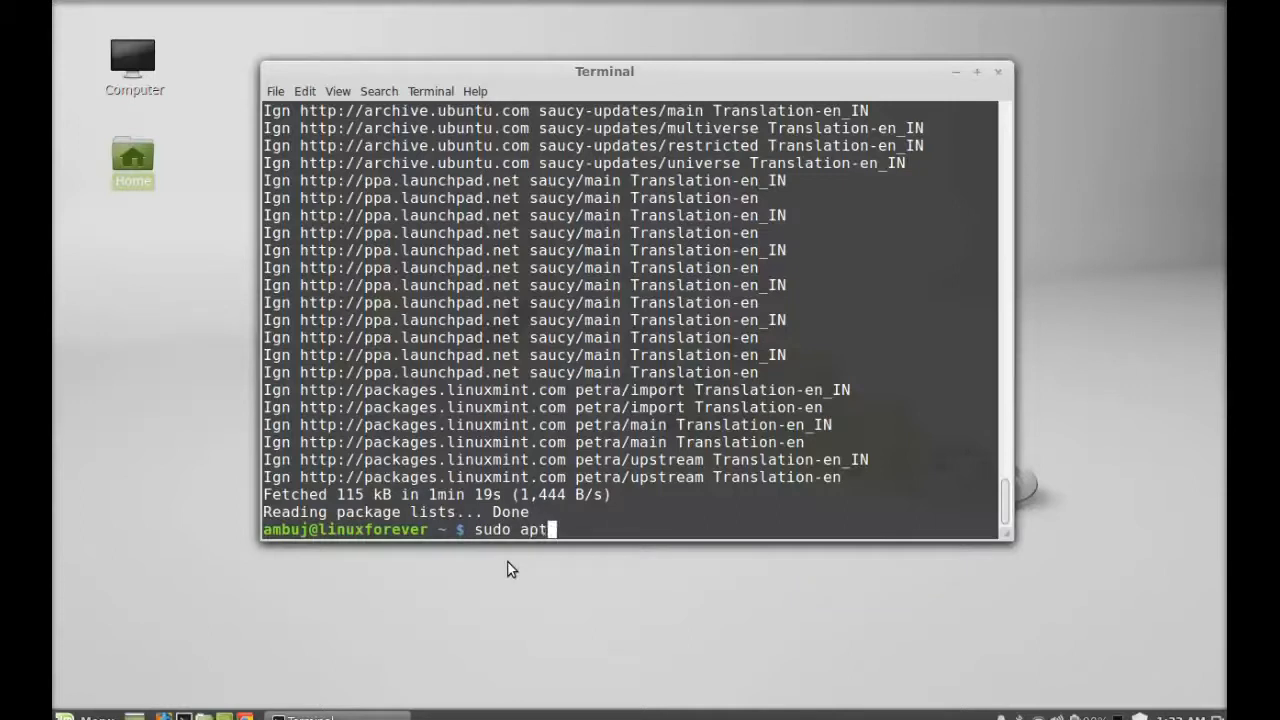
type("-get inst")
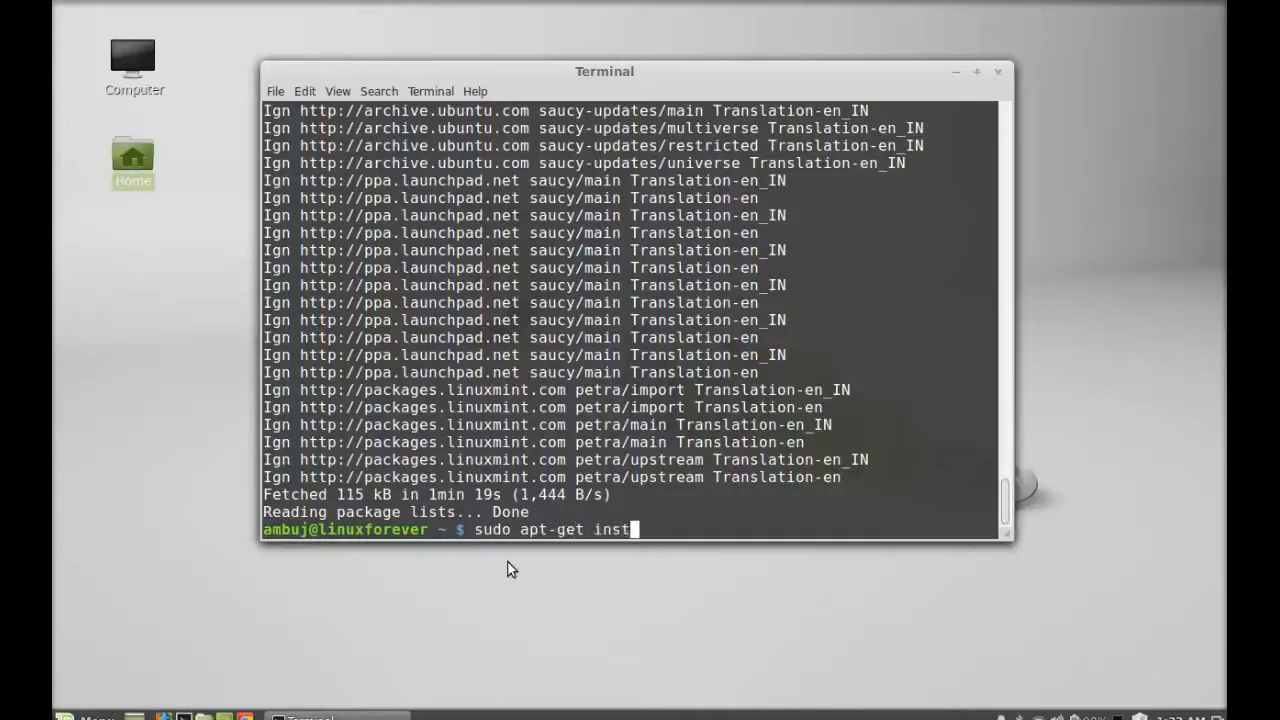
type("all ntro")
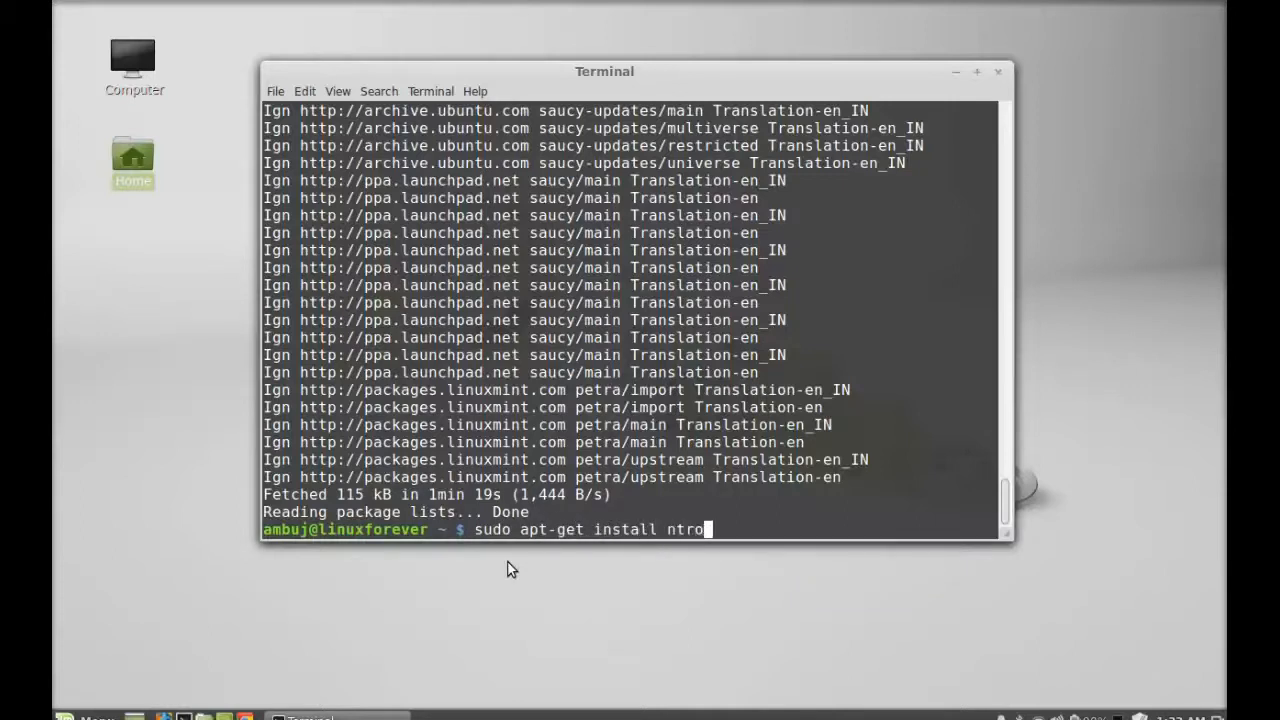
key("BackSpace")
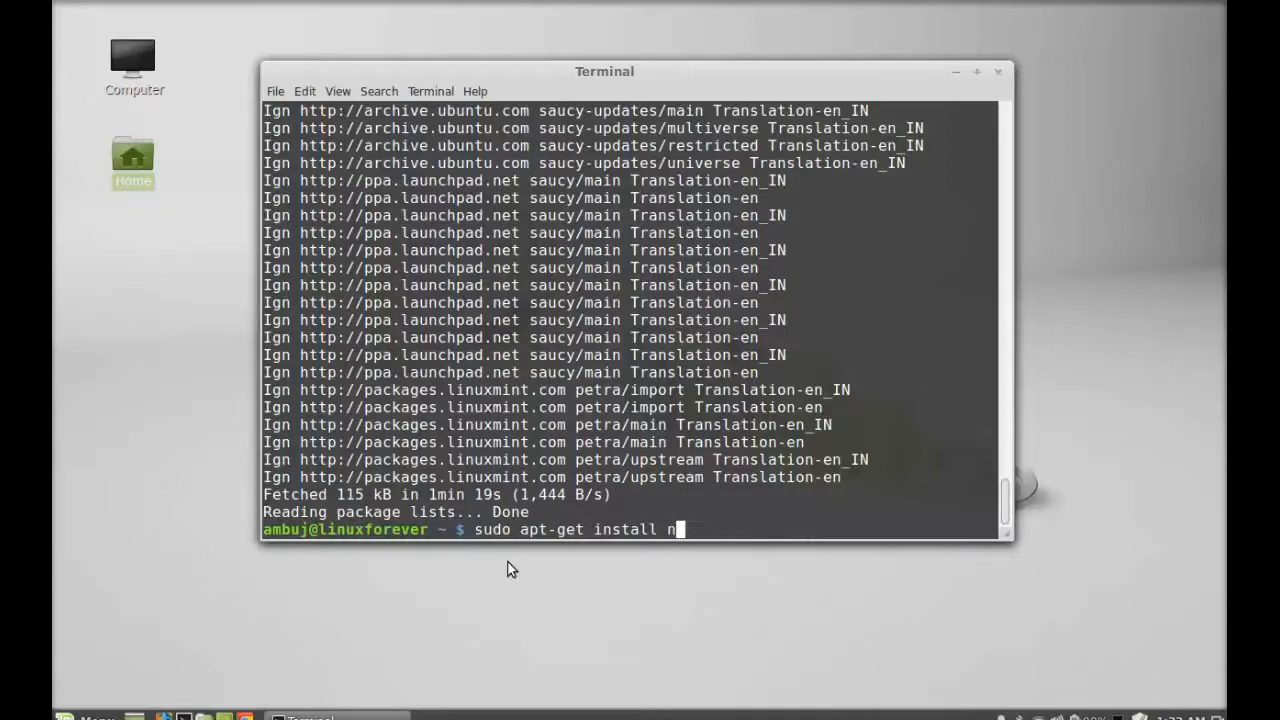
type("itro")
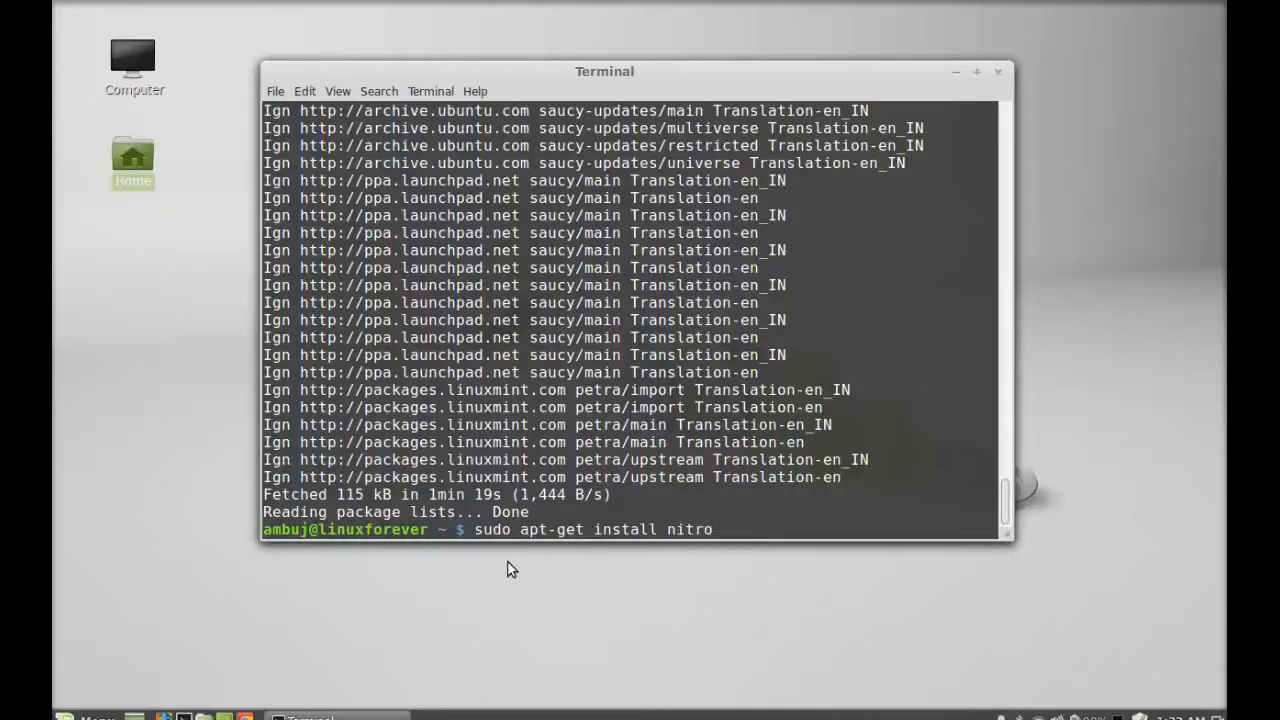
type("tasks")
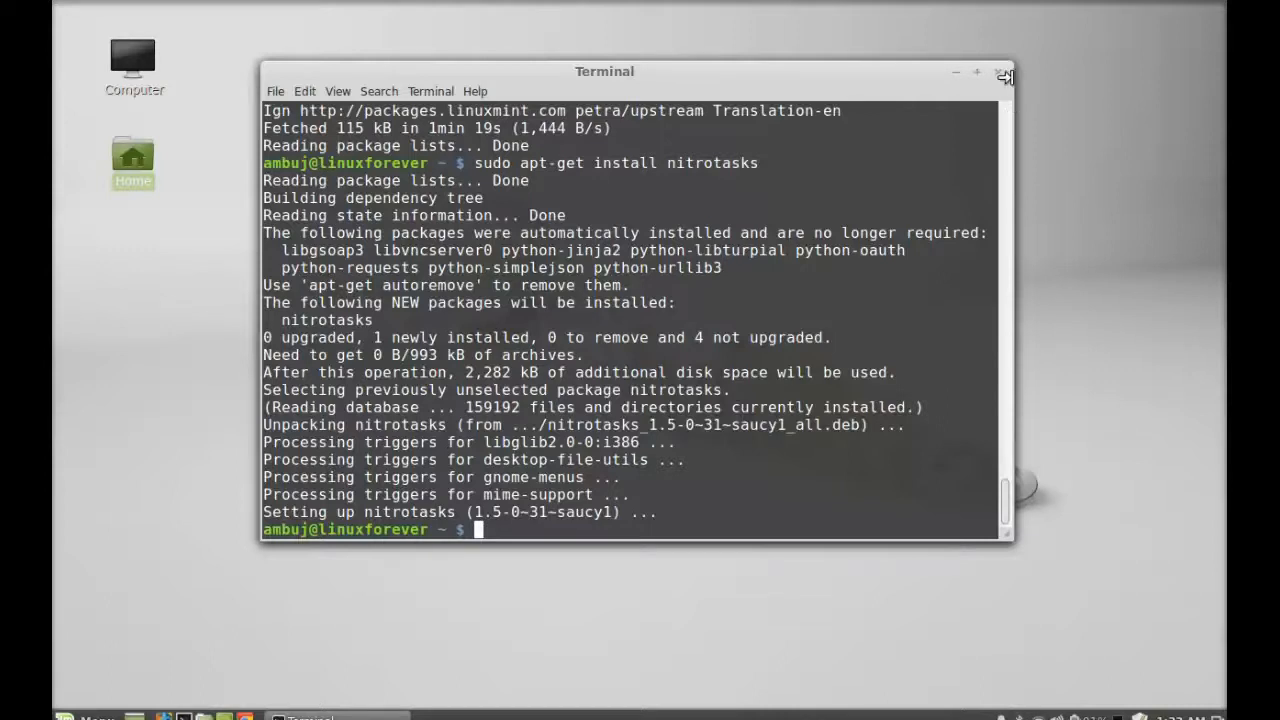
Close the Terminal window so Nitro shows its empty Today view.
left_click(1004, 76)
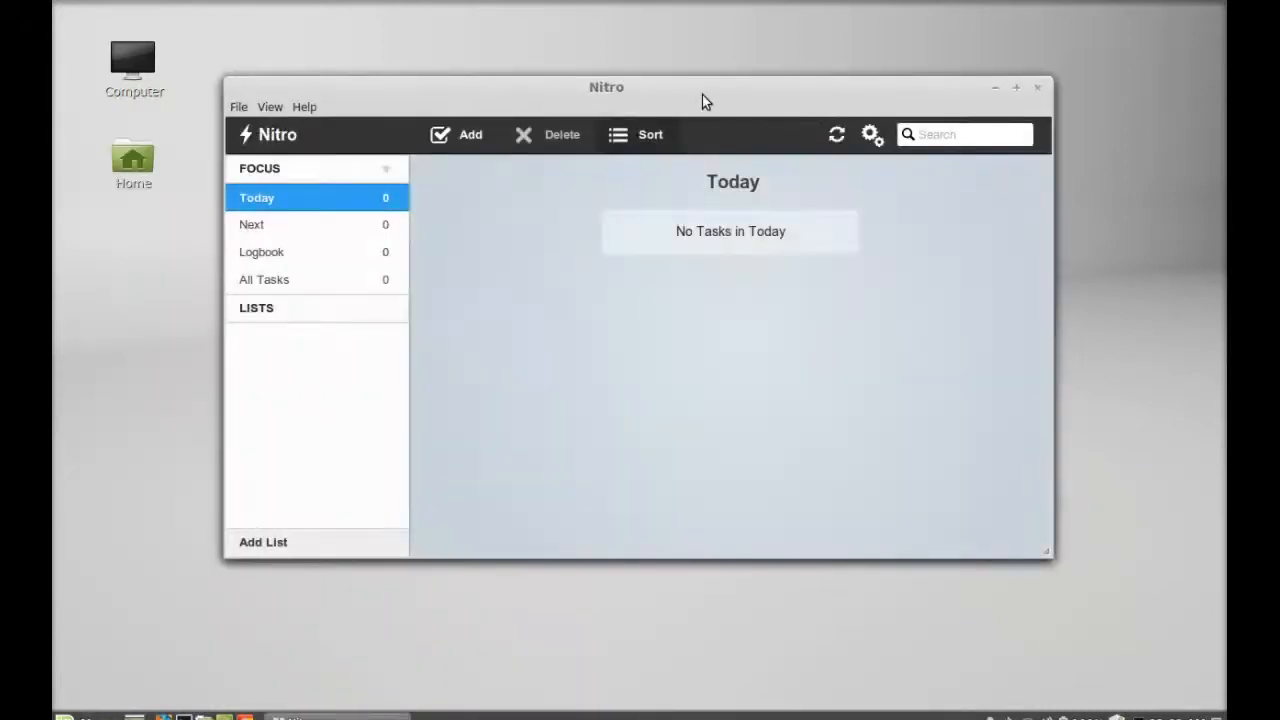
Show Help > About and scroll through the Nitro 1.5 credits, donors and shortcuts.
left_click(304, 107)
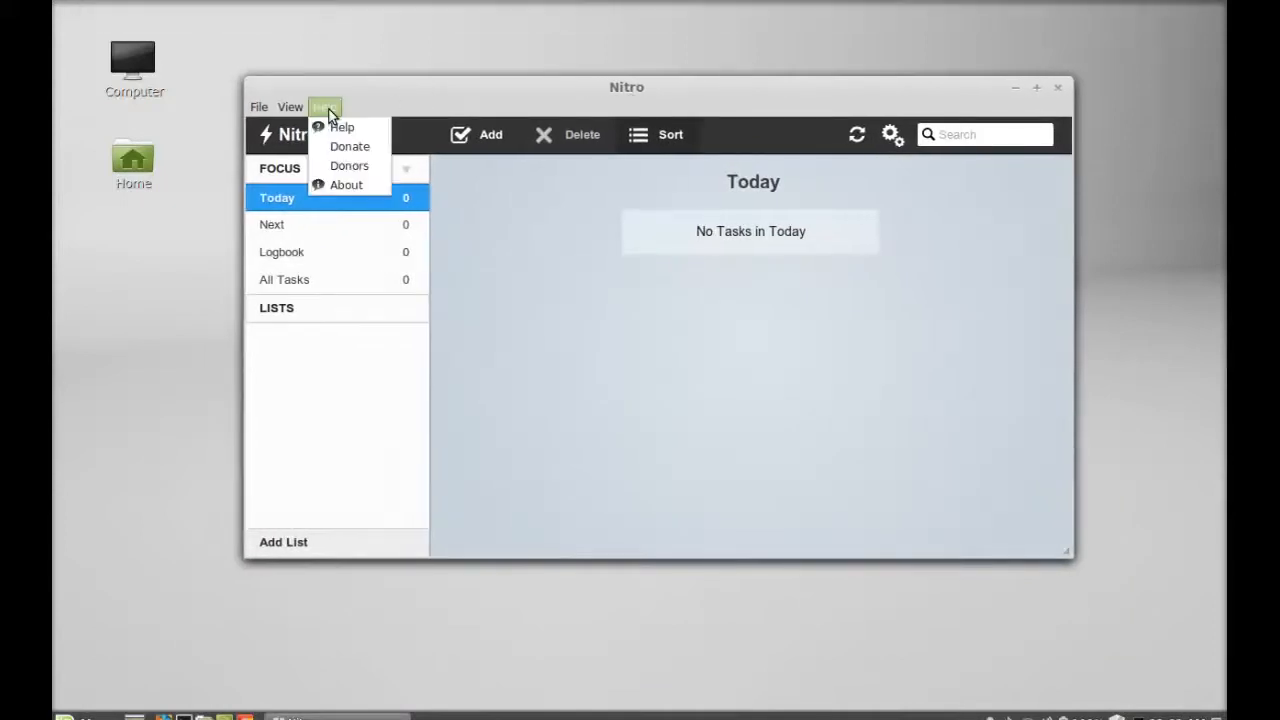
left_click(346, 184)
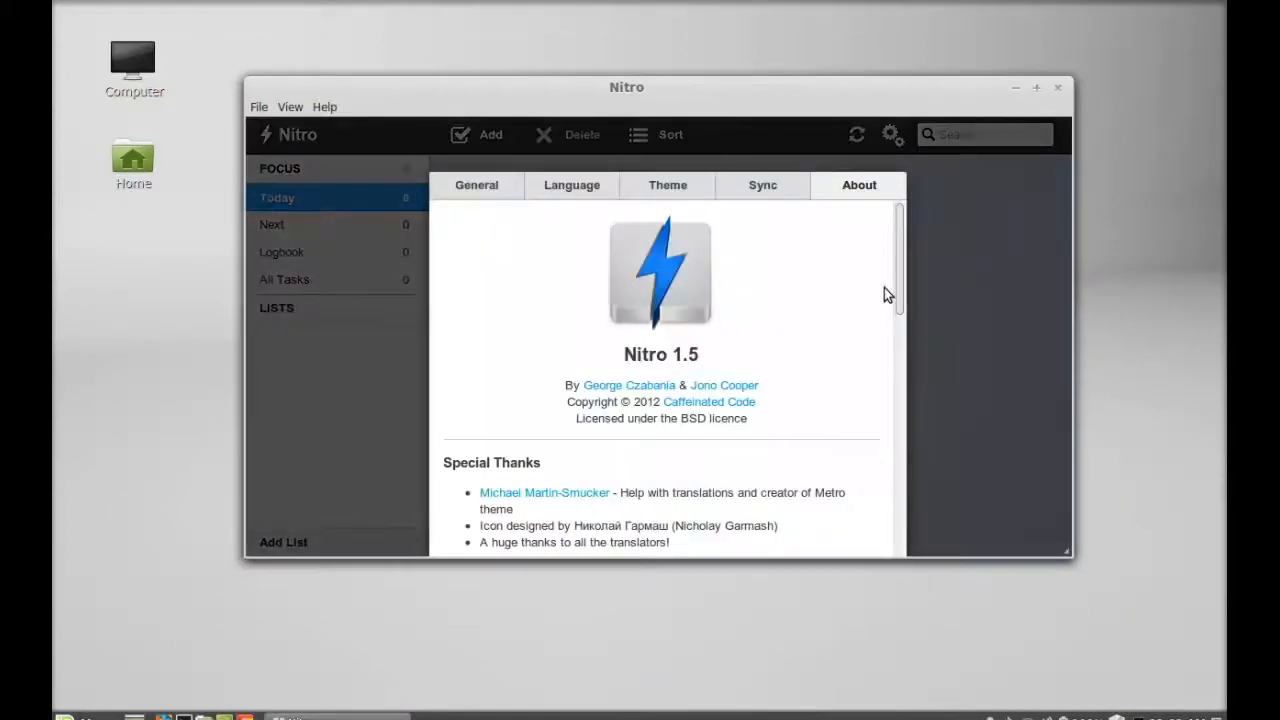
scroll("down", 3)
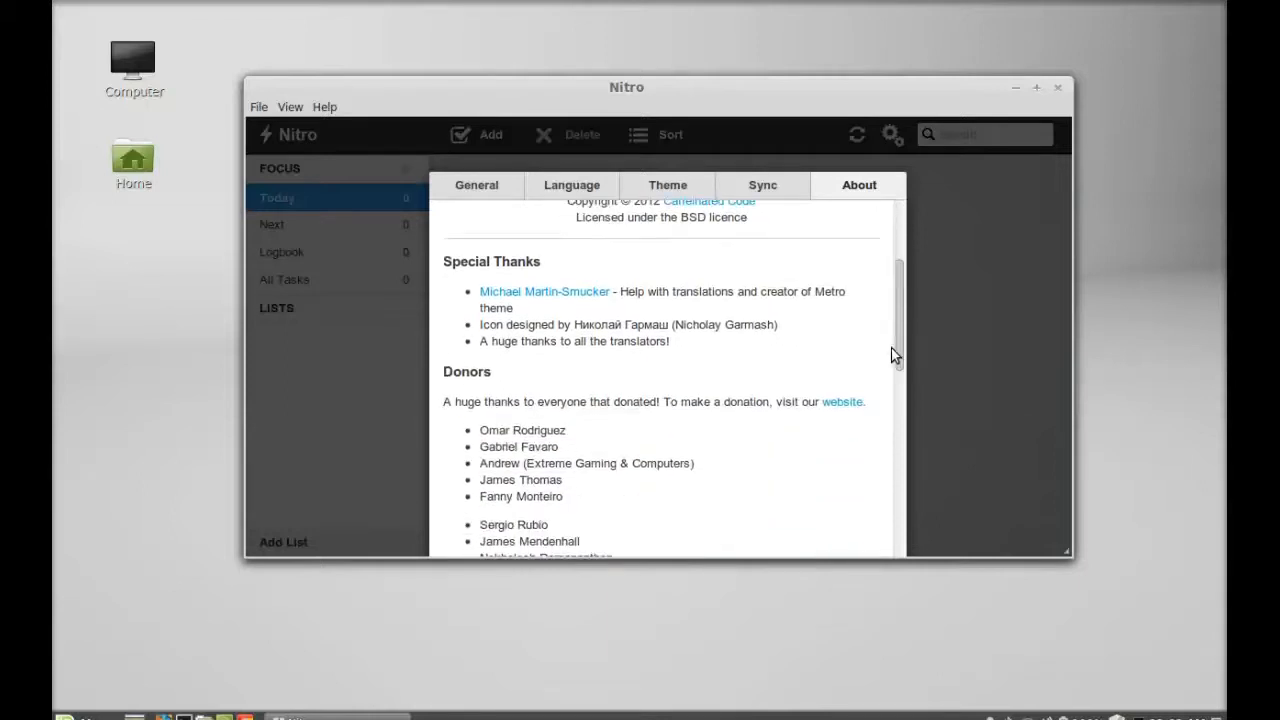
scroll("down", 3)
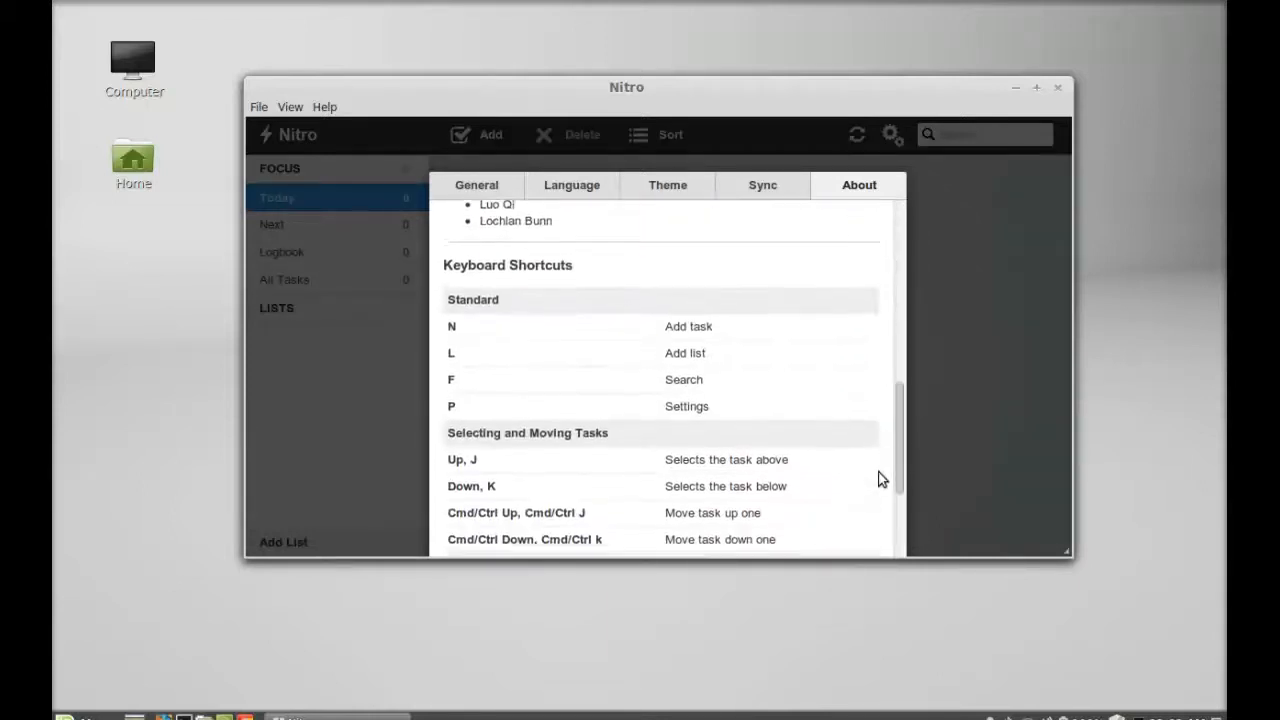
scroll("down", 3)
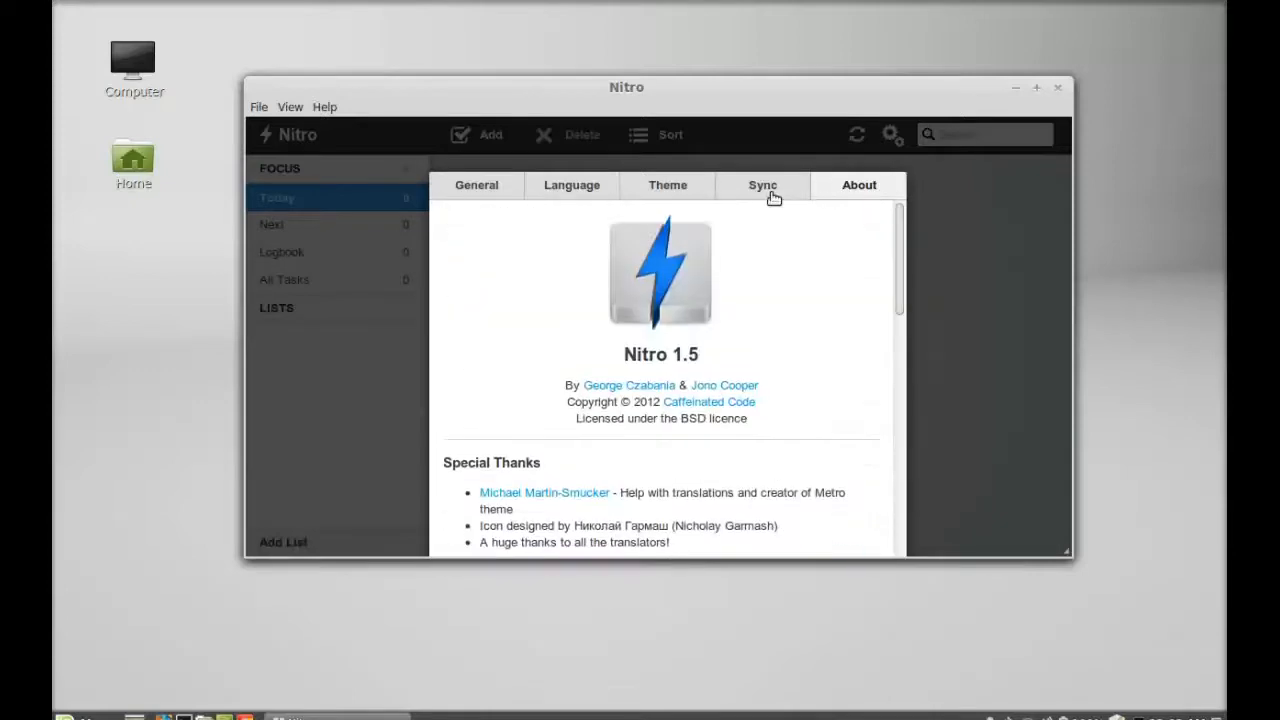
View the Sync settings offering Dropbox and Ubuntu sync services.
left_click(762, 185)
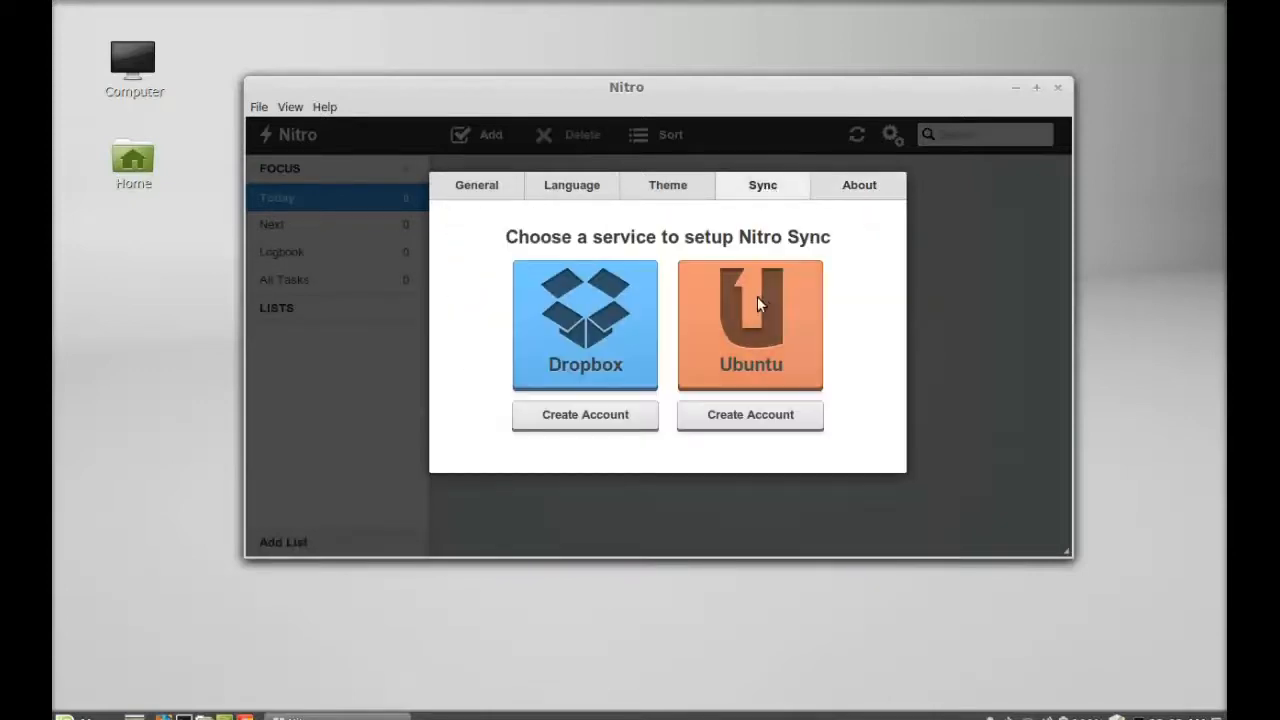
mouse_move(645, 328)
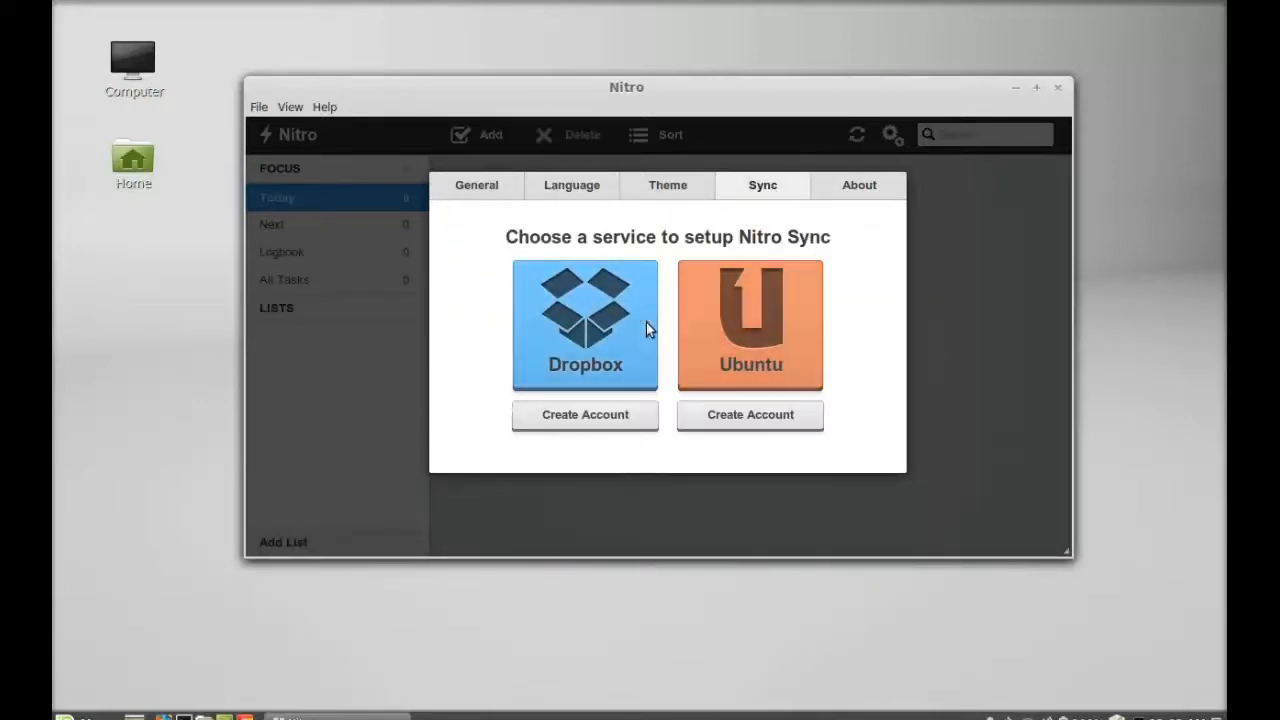
mouse_move(787, 352)
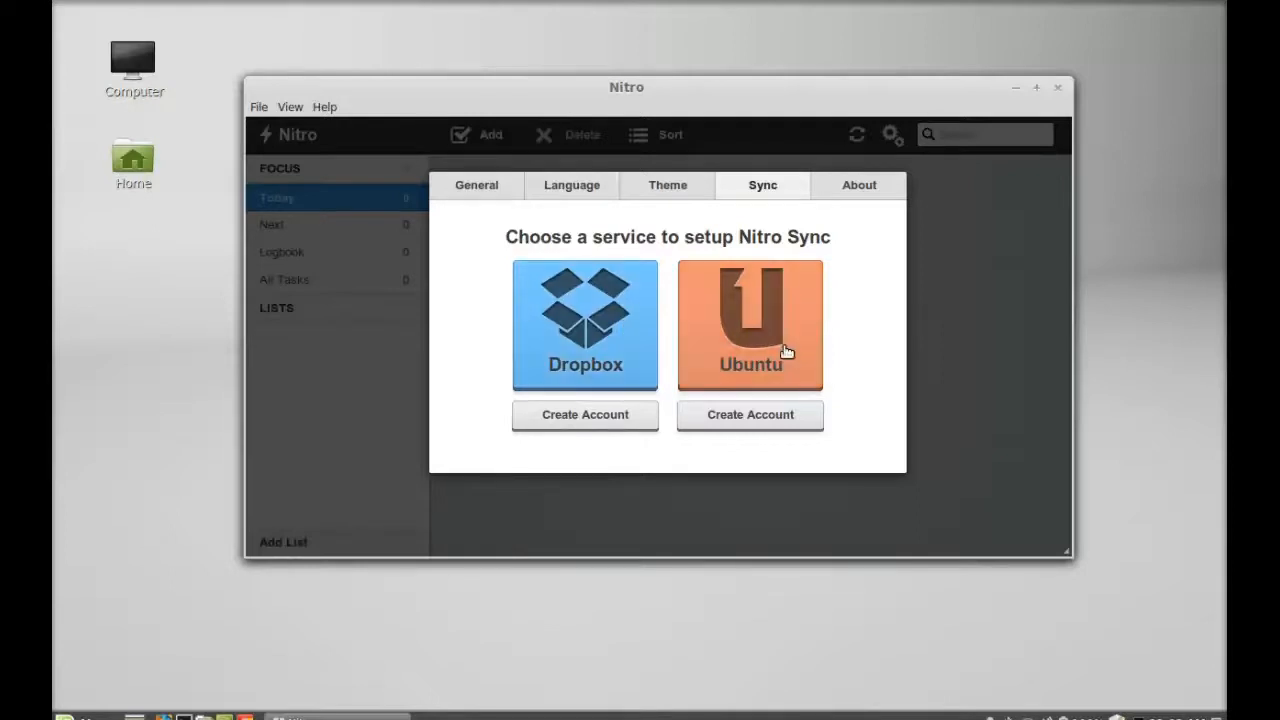
mouse_move(628, 188)
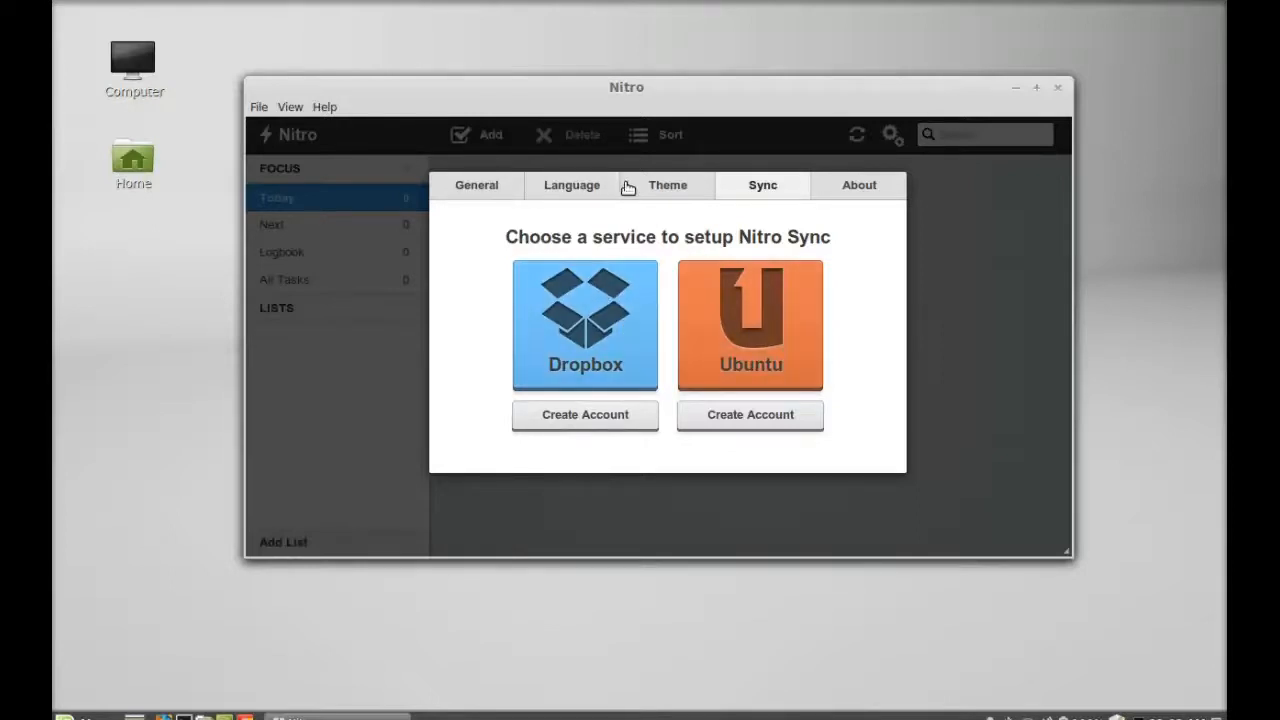
Keep the Default theme in the theme dropdown, then view the Language translations list.
left_click(667, 185)
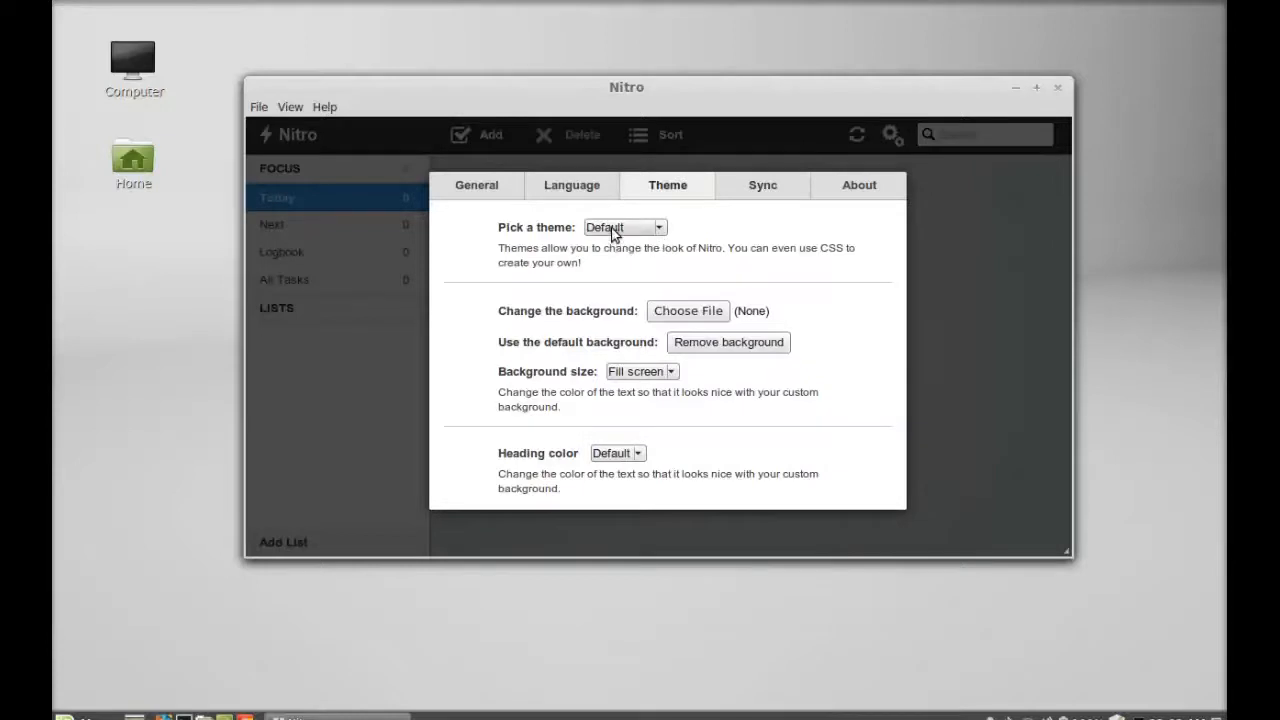
left_click(623, 227)
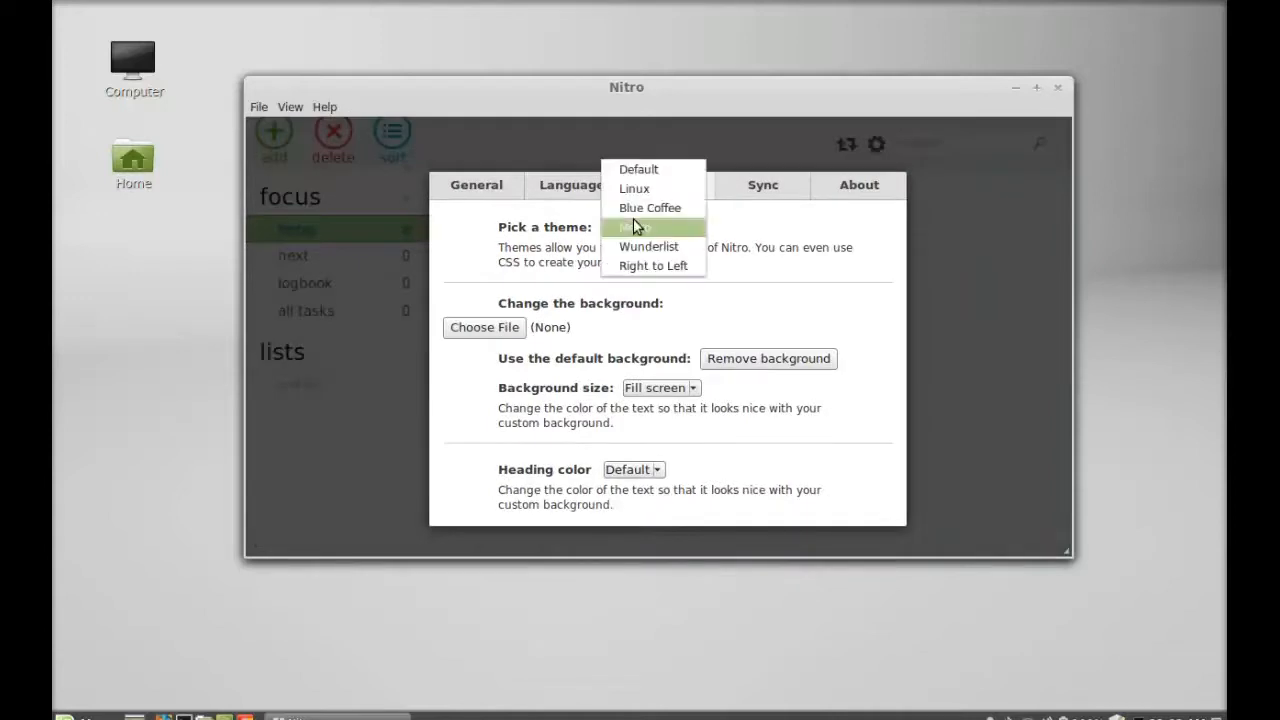
left_click(639, 168)
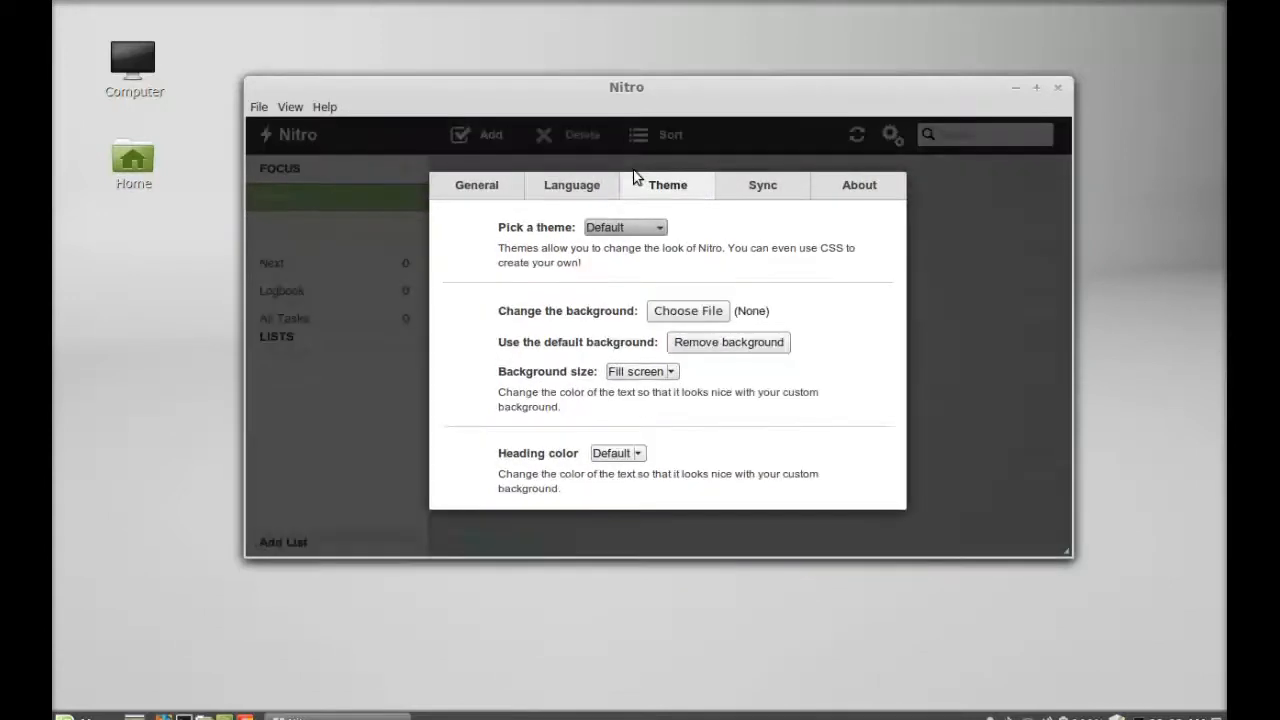
left_click(571, 185)
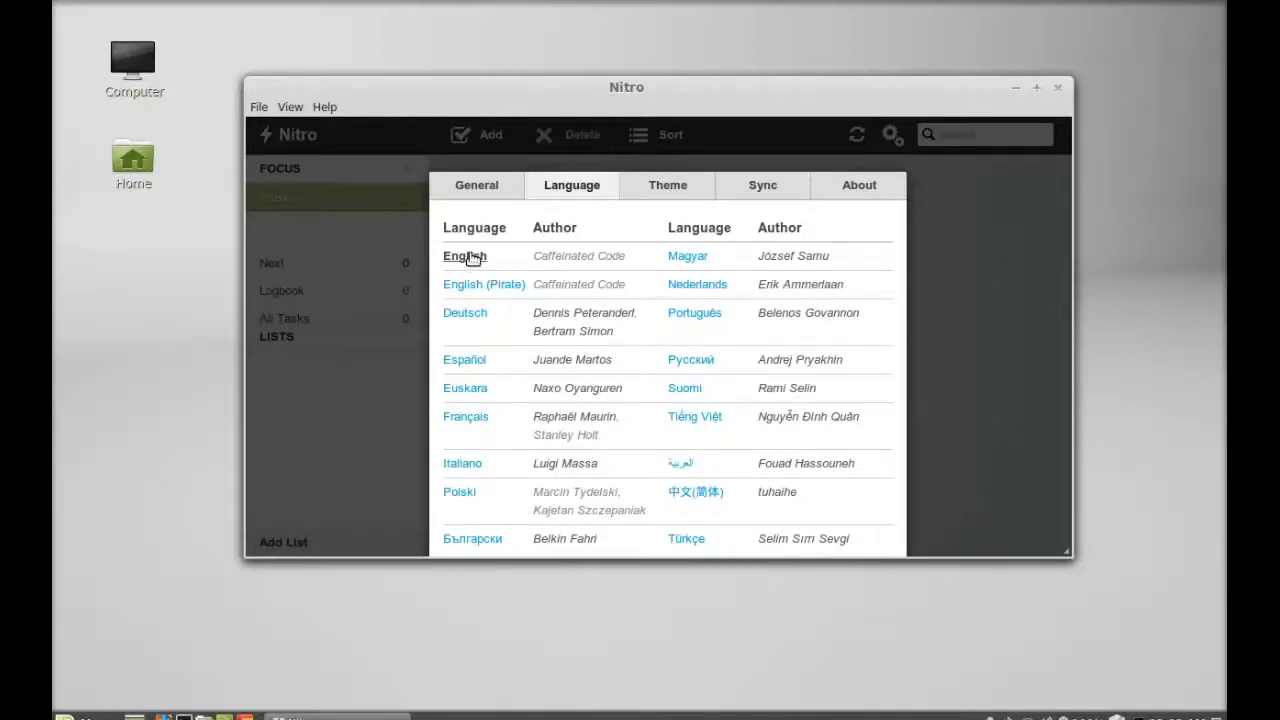
Check the General tab's Week starts on choices, then dismiss the settings dialog.
left_click(476, 185)
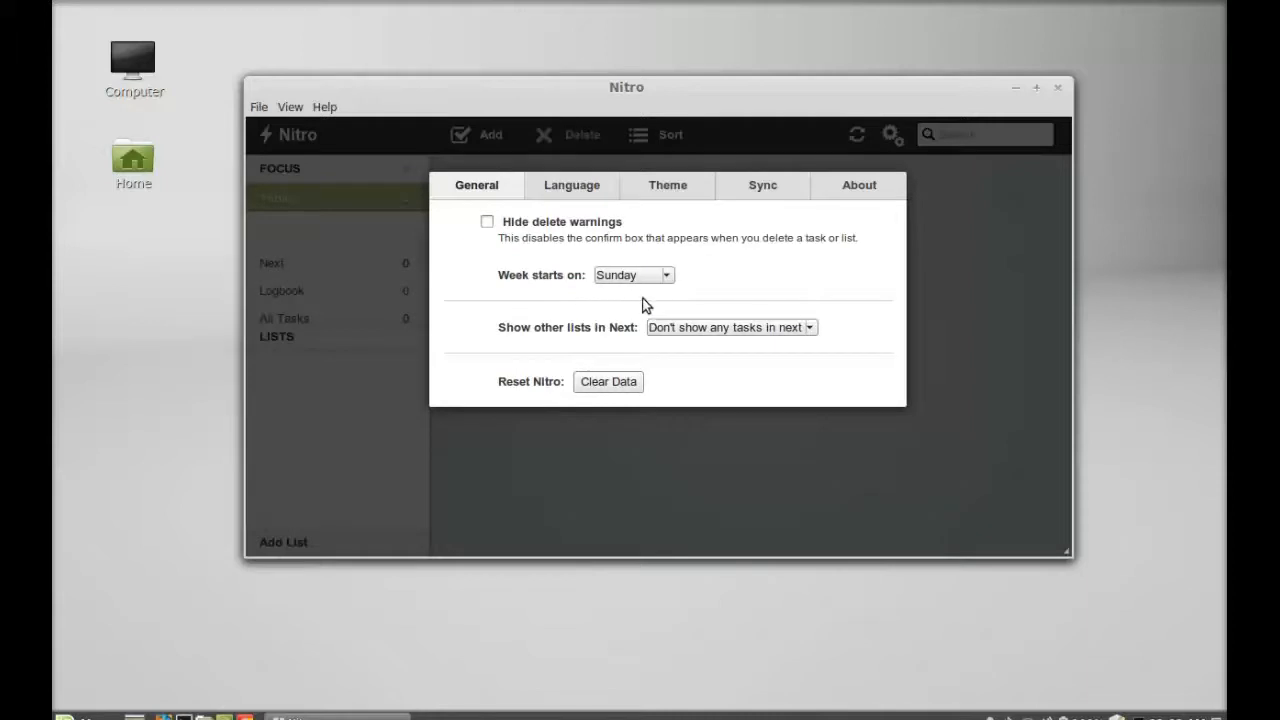
left_click(633, 275)
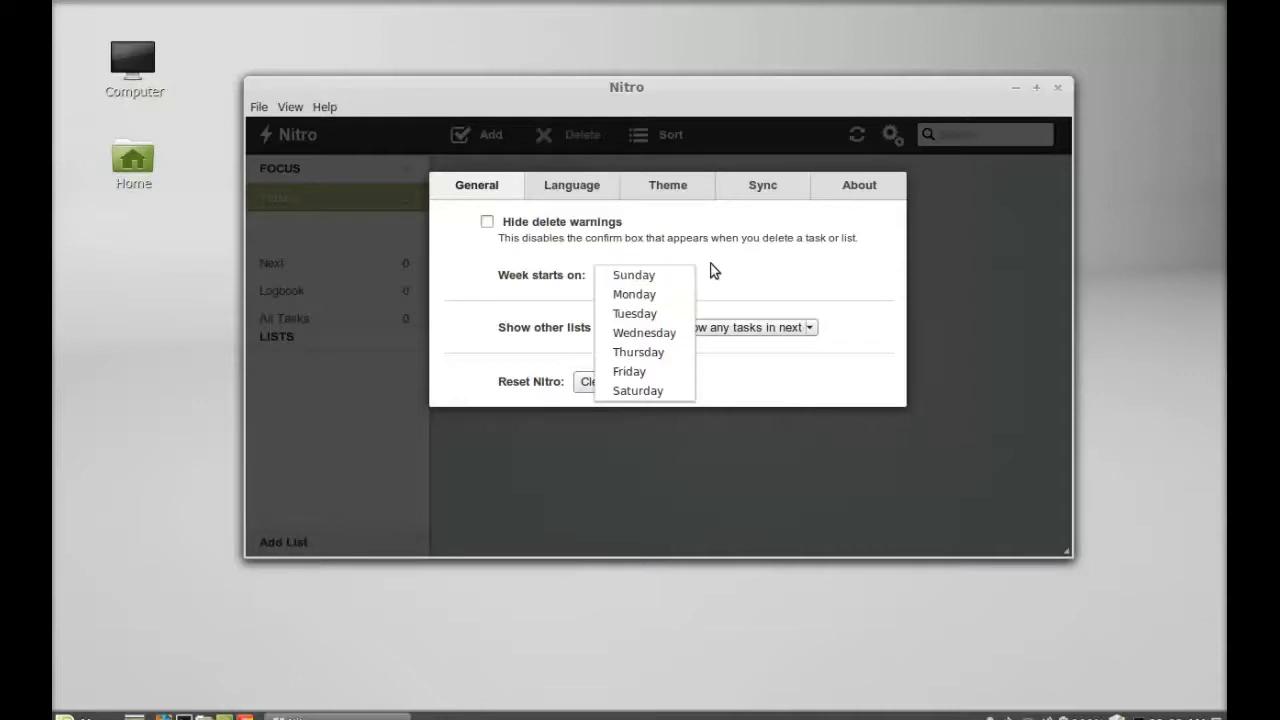
left_click(633, 275)
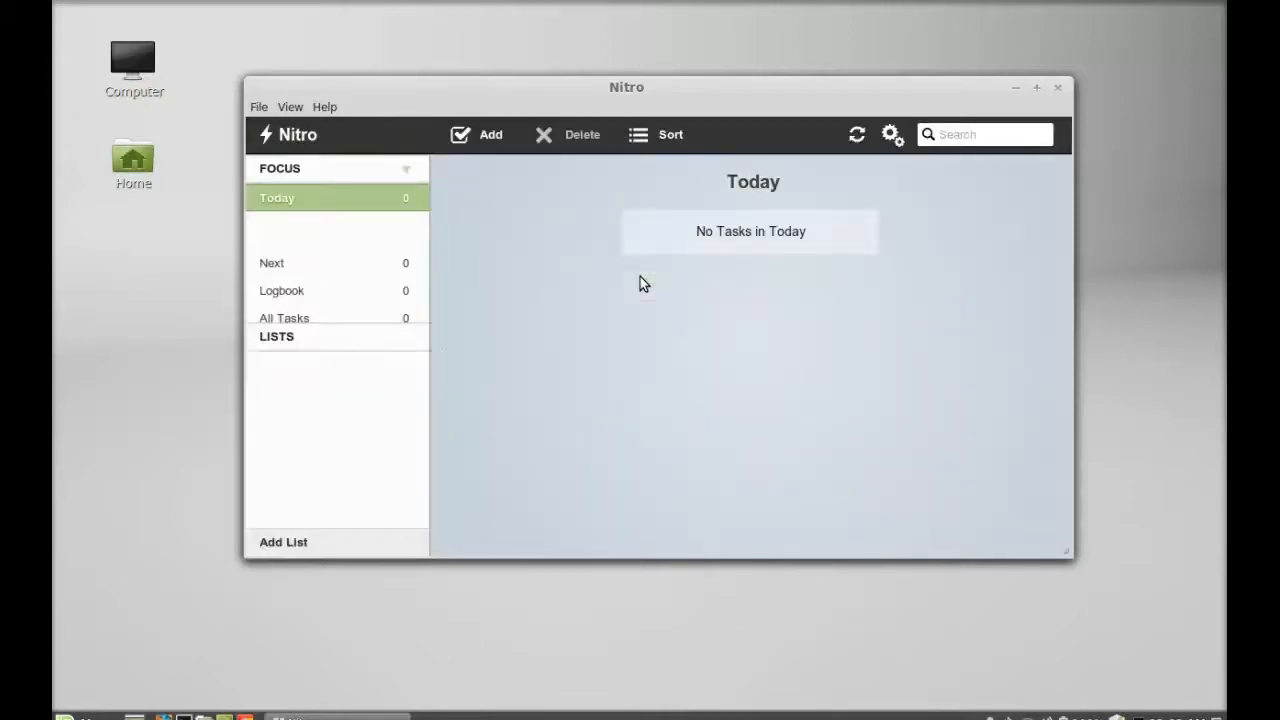
mouse_move(335, 273)
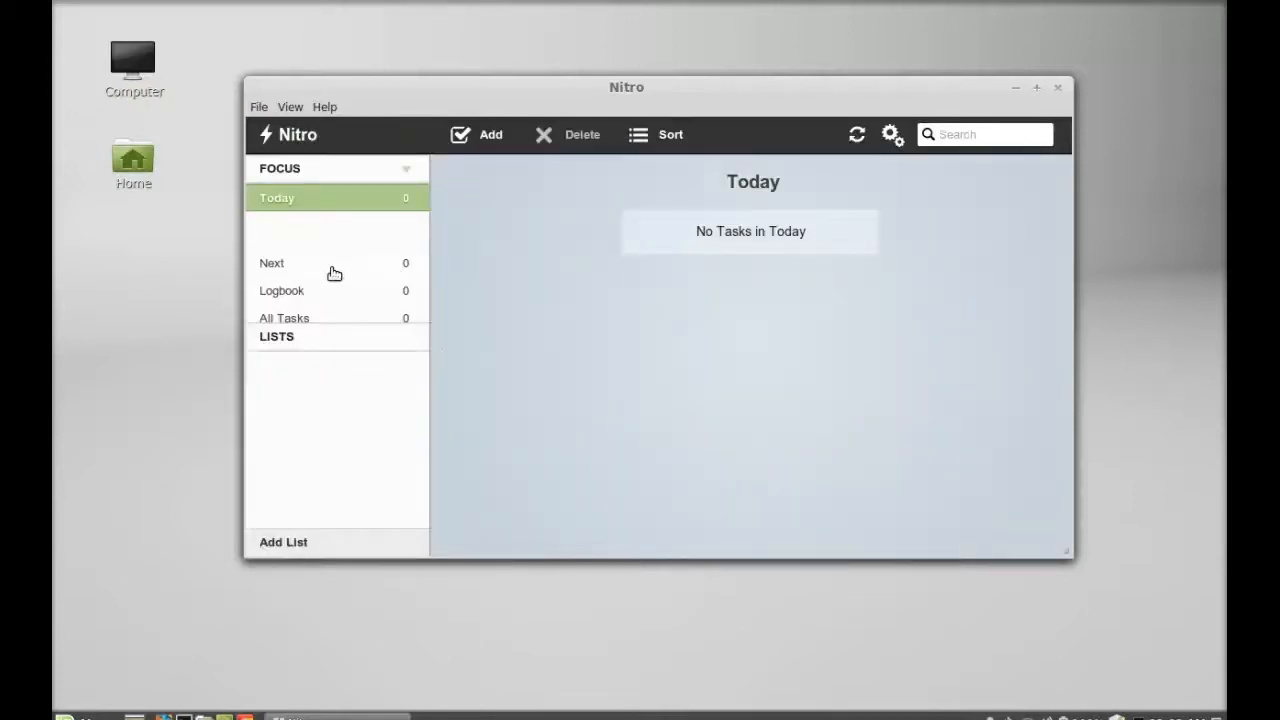
mouse_move(482, 153)
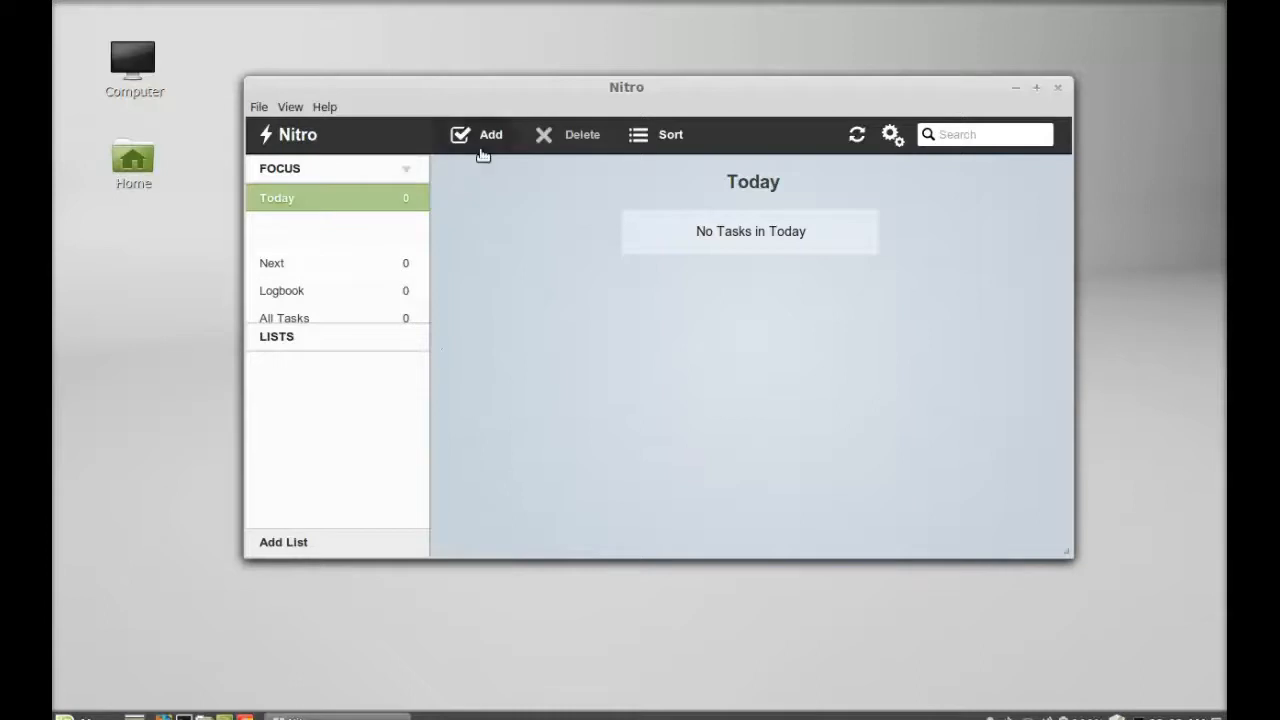
mouse_move(291, 192)
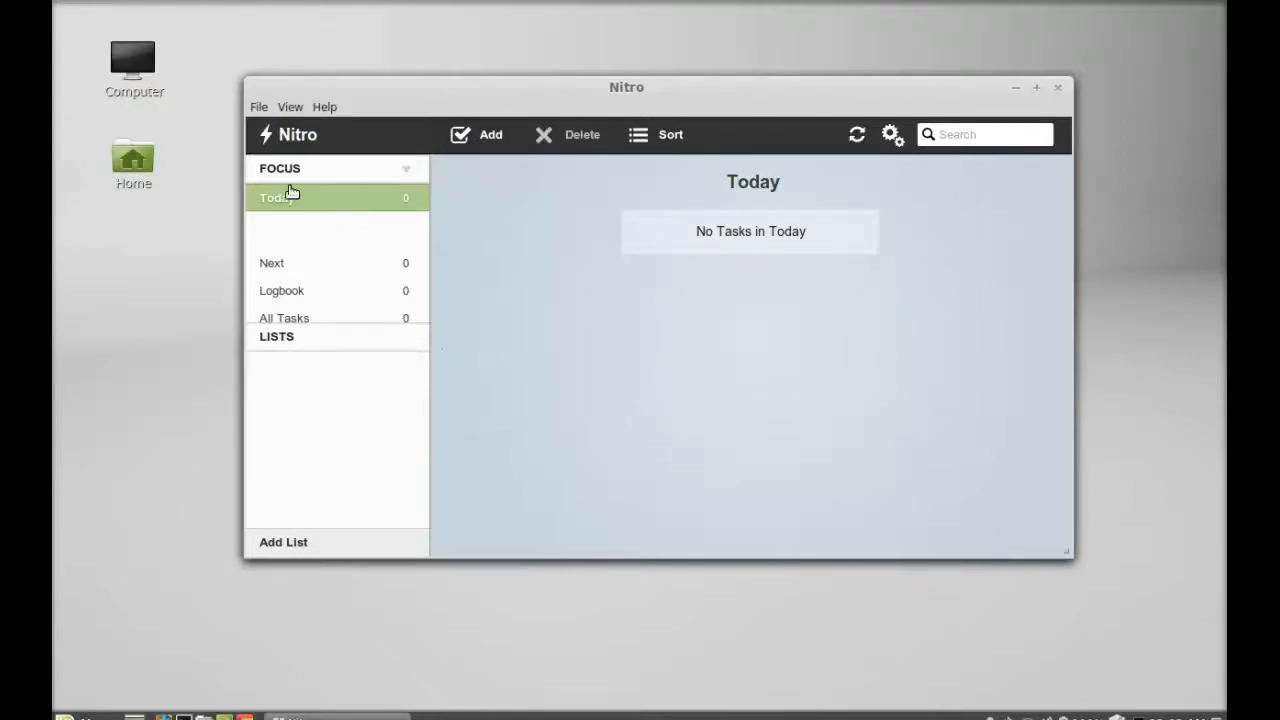
mouse_move(456, 205)
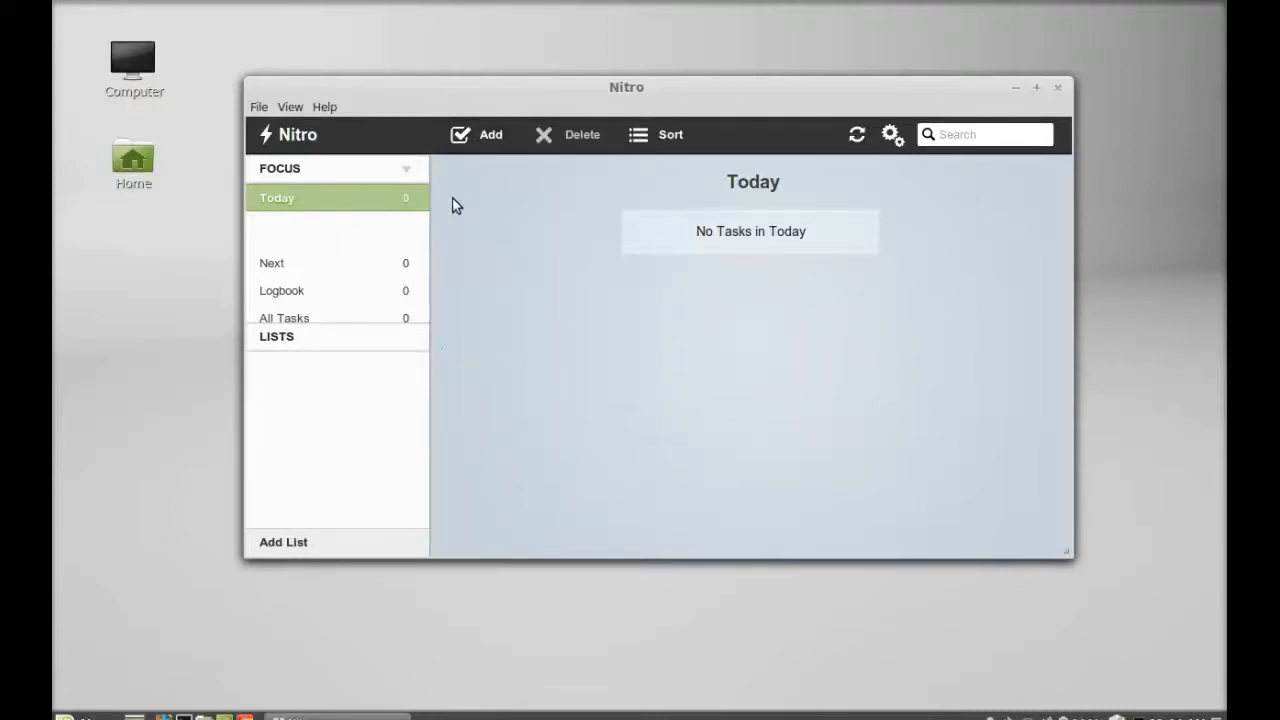
Create the task 'Upload video on youtube' in Today and tag it youtube.
left_click(477, 134)
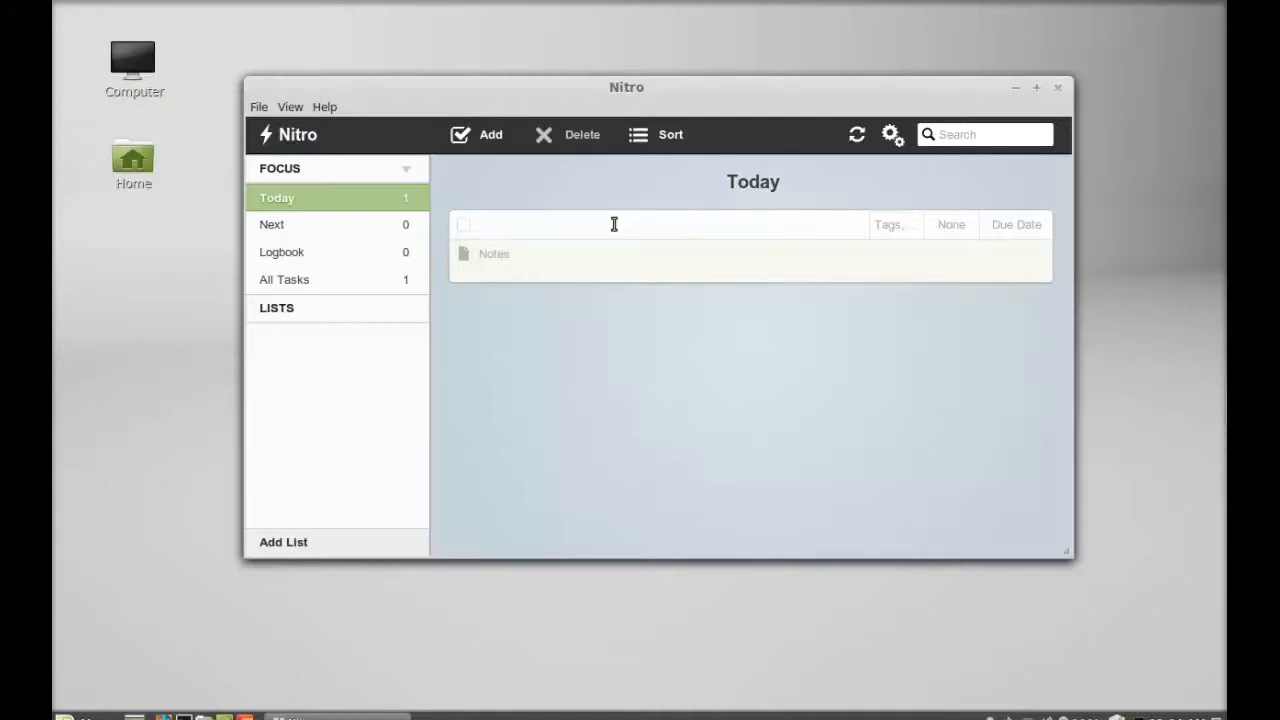
type("Upload")
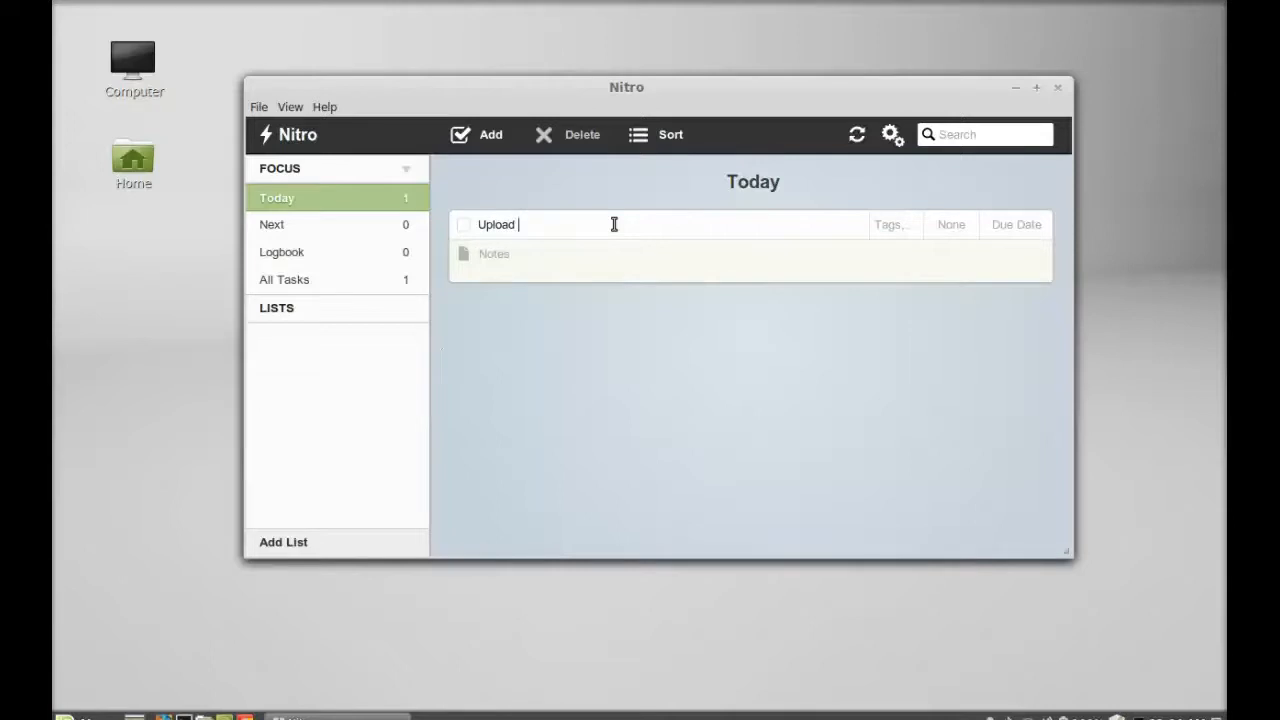
type("video")
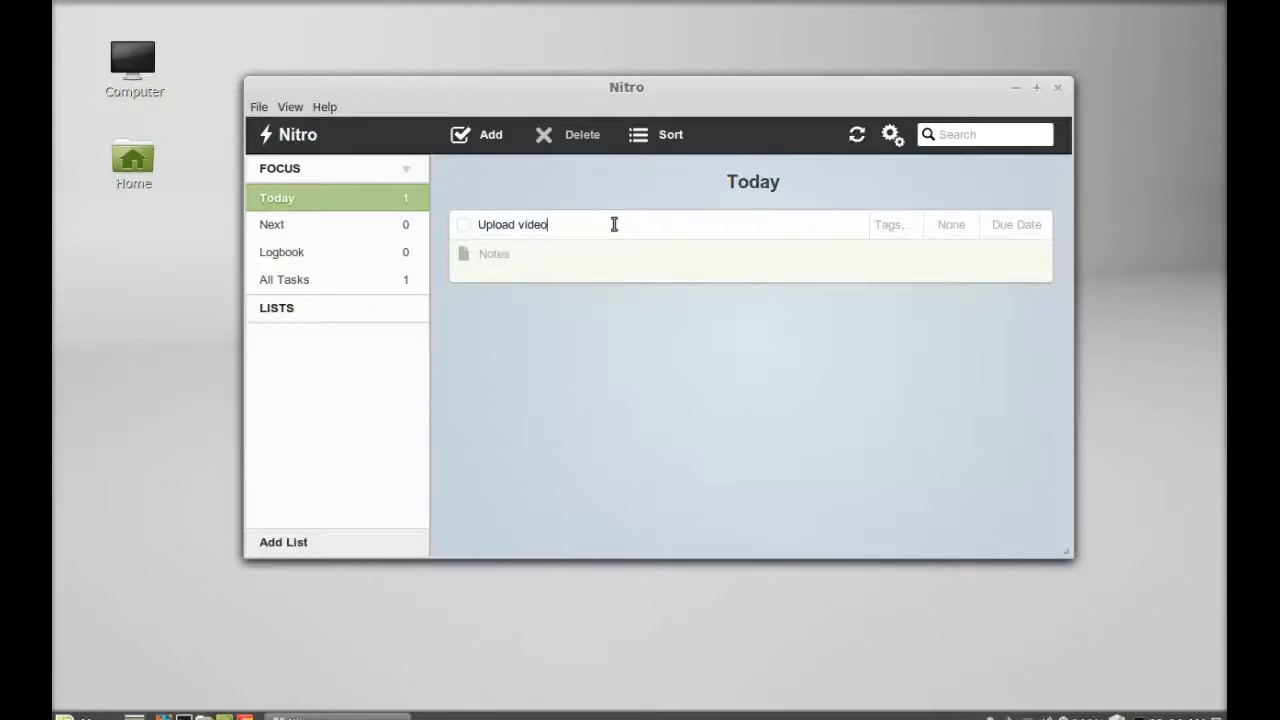
type("on yout")
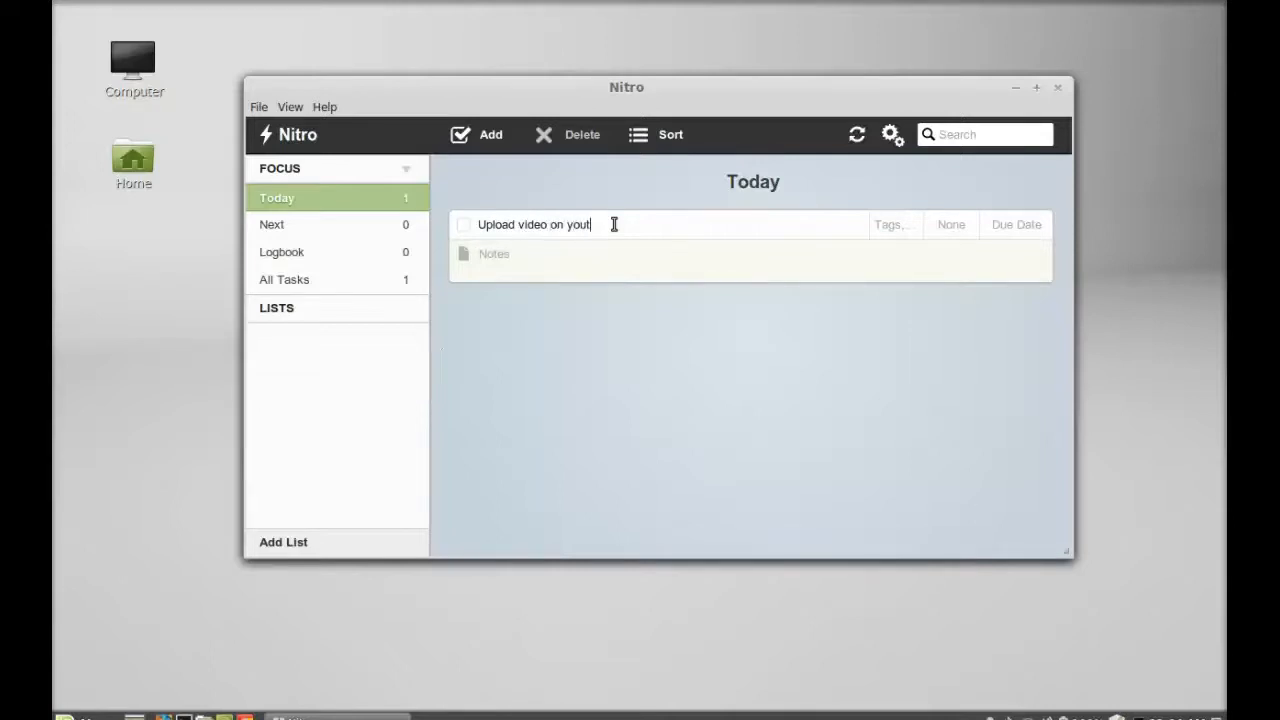
type("ube")
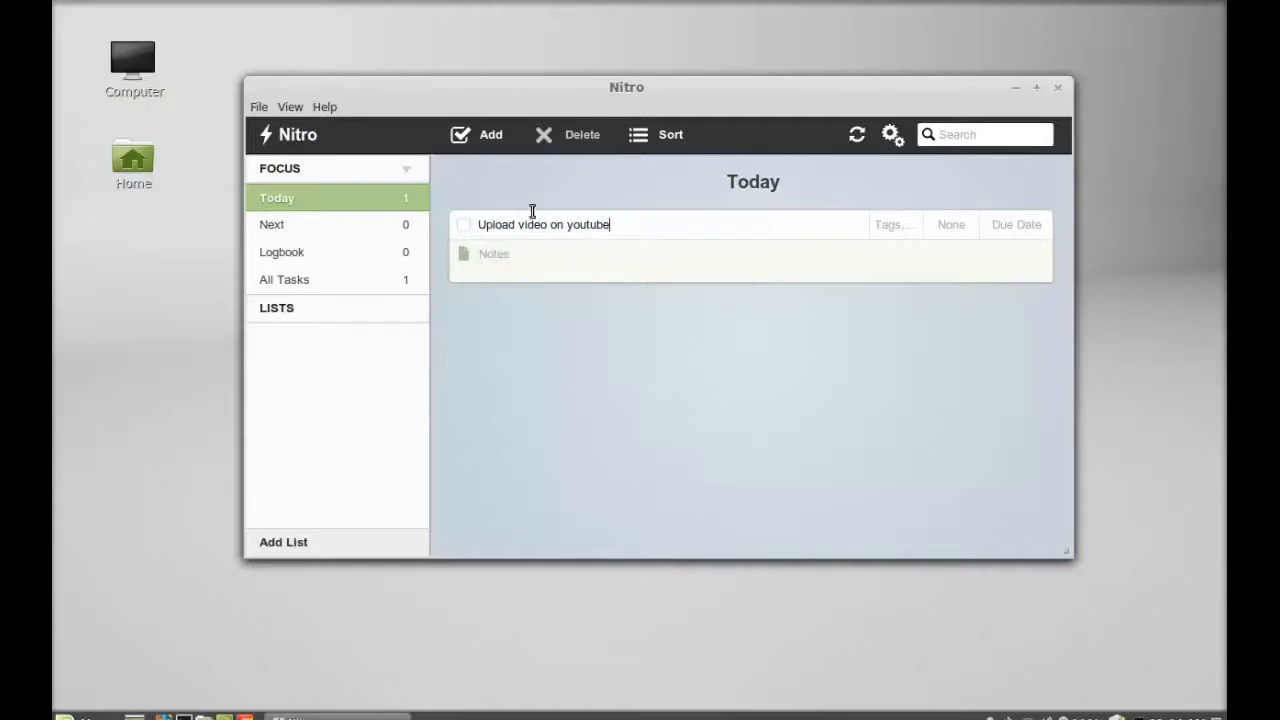
mouse_move(891, 224)
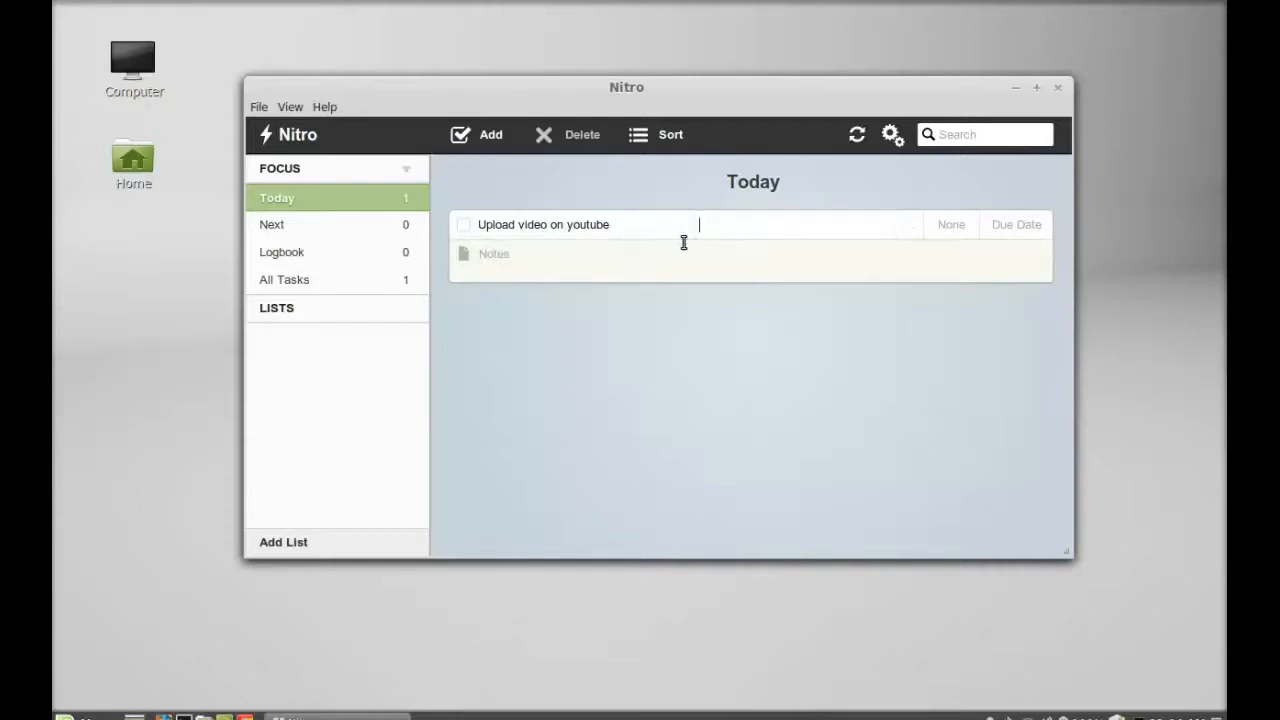
mouse_move(754, 219)
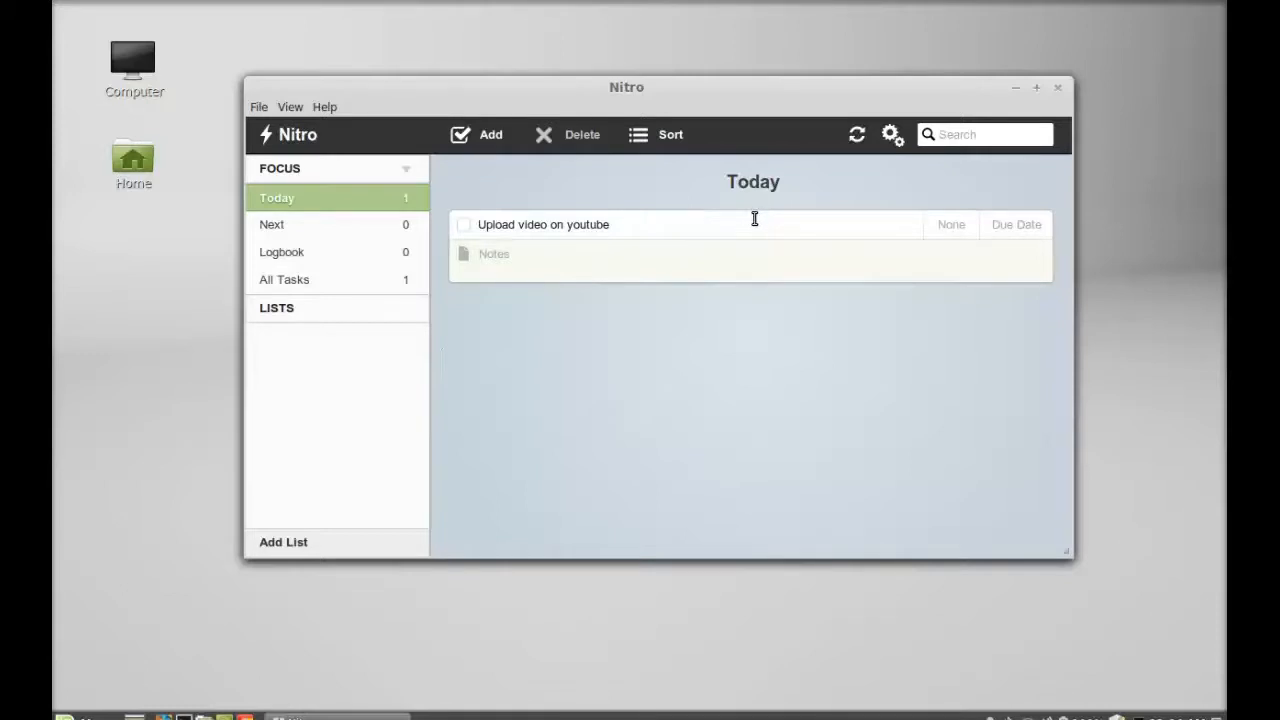
type("youtube")
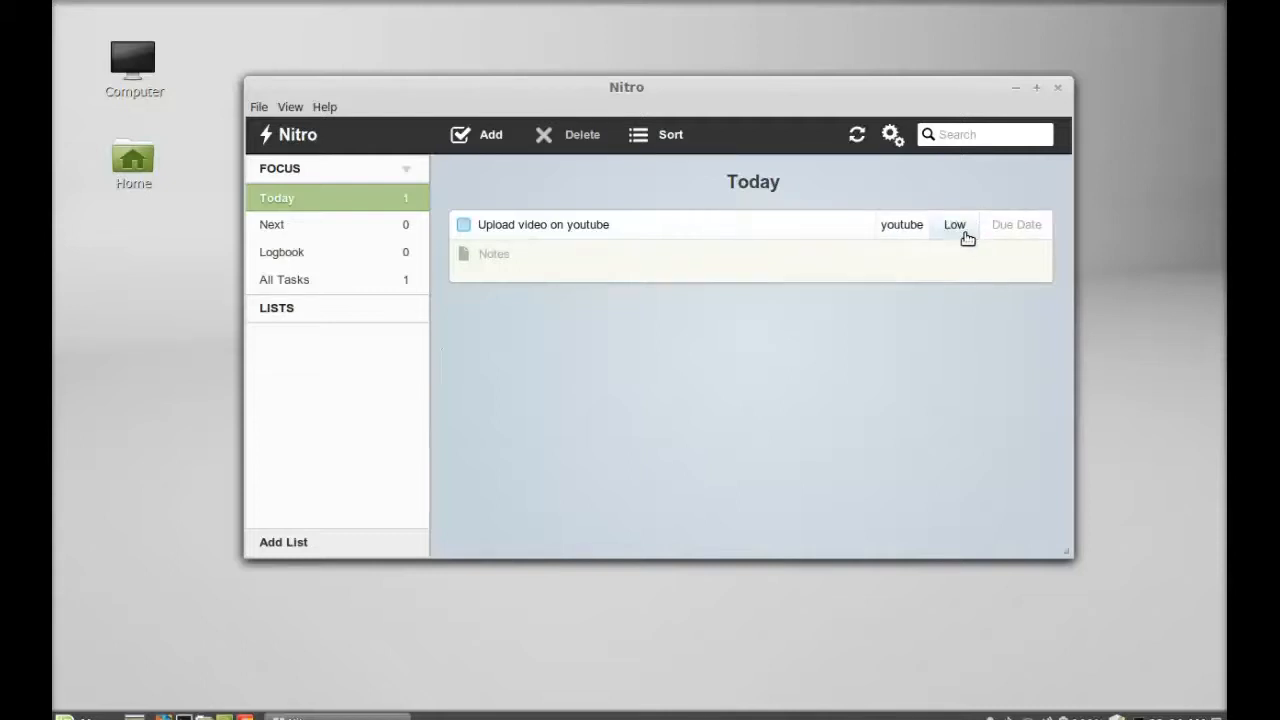
Set the youtube task to High priority, due January 28, 2014.
left_click(953, 224)
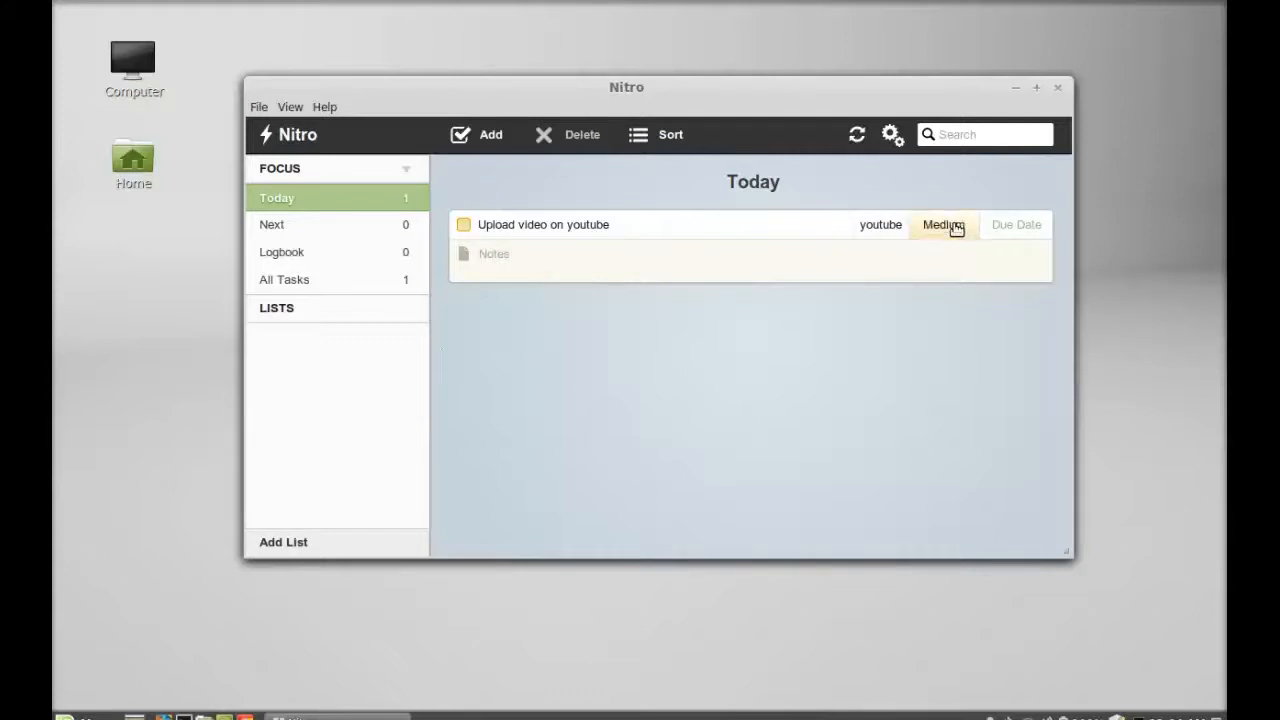
left_click(942, 224)
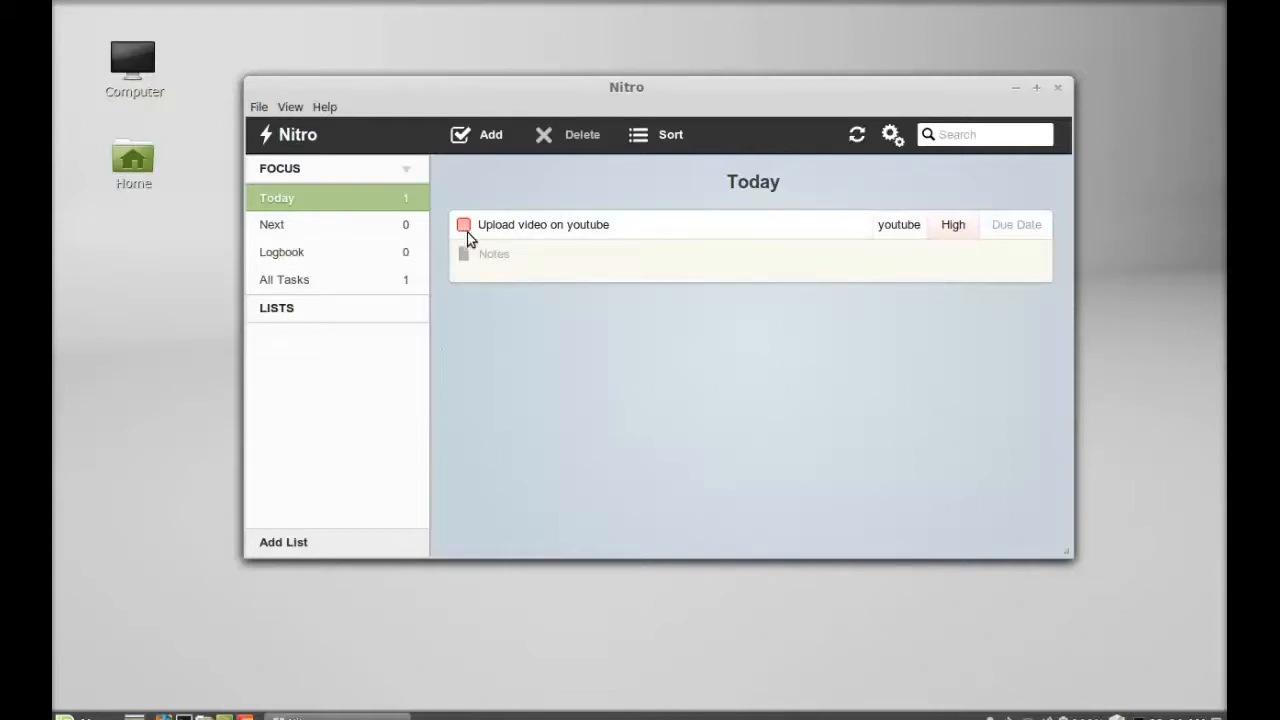
left_click(1015, 224)
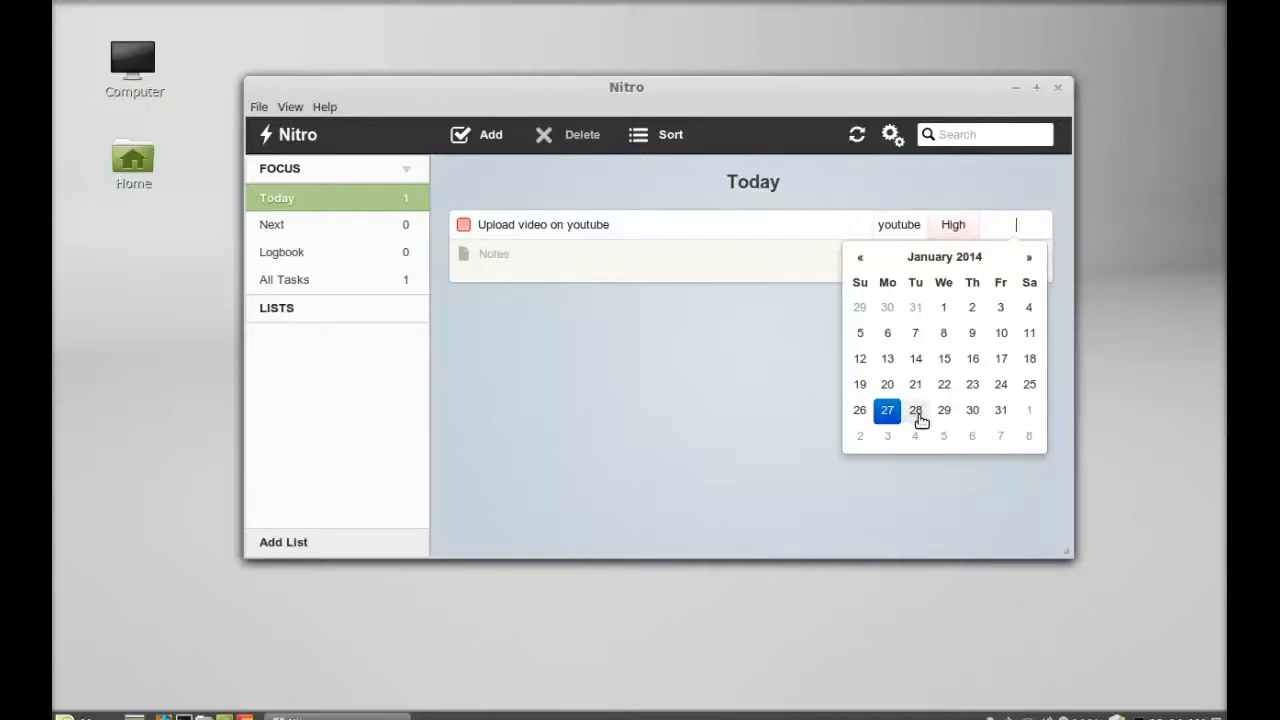
left_click(915, 410)
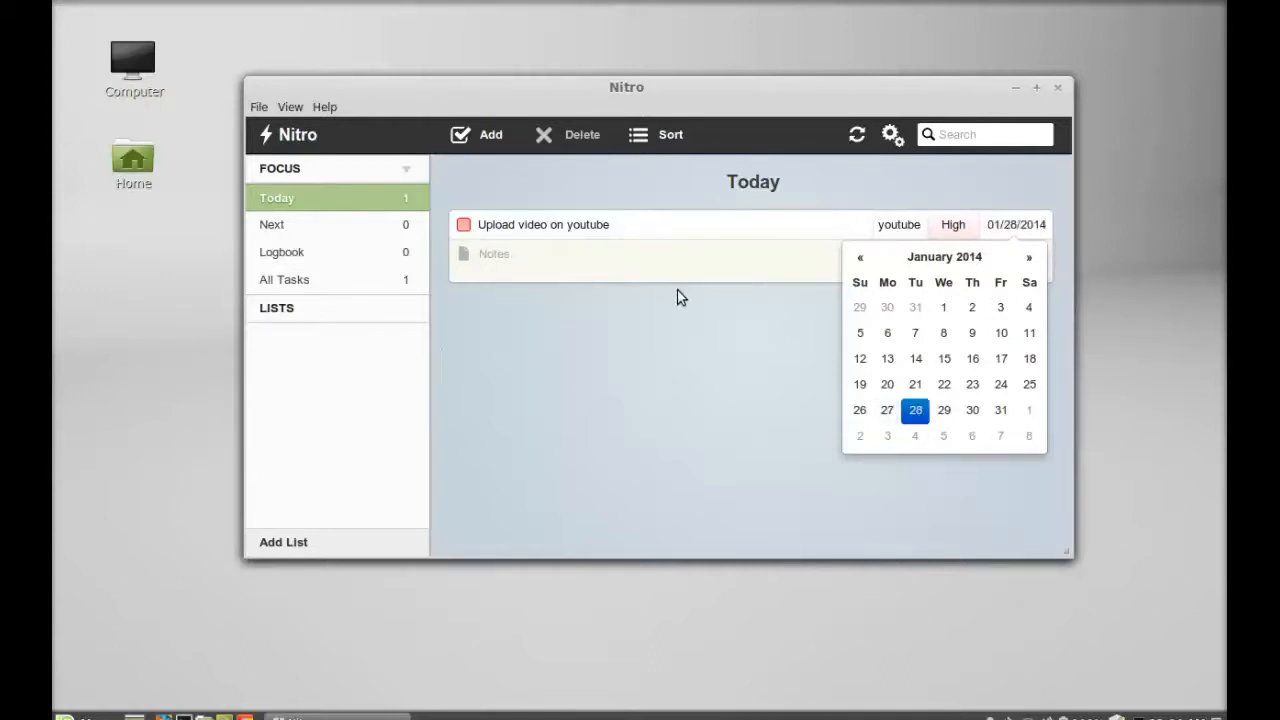
left_click(494, 254)
type("screencasting")
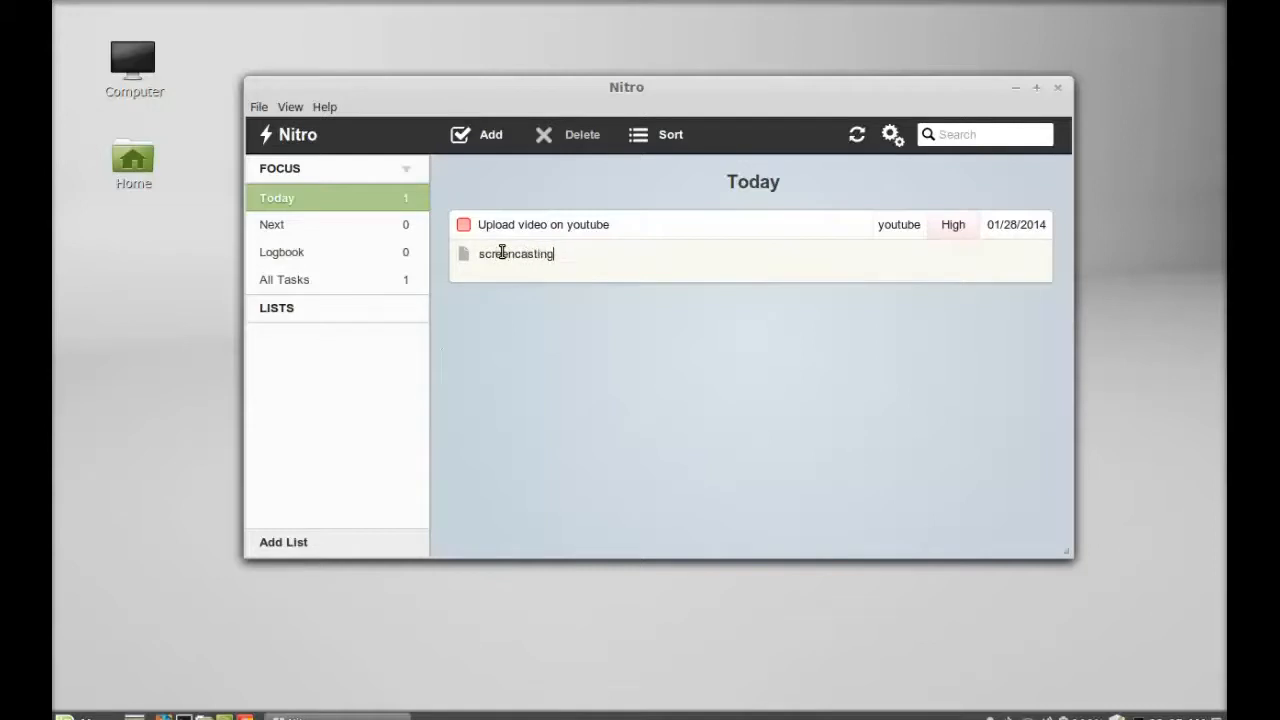
Enter a placeholder 'bla' screencasting note in the task's Notes field.
type(".......bla")
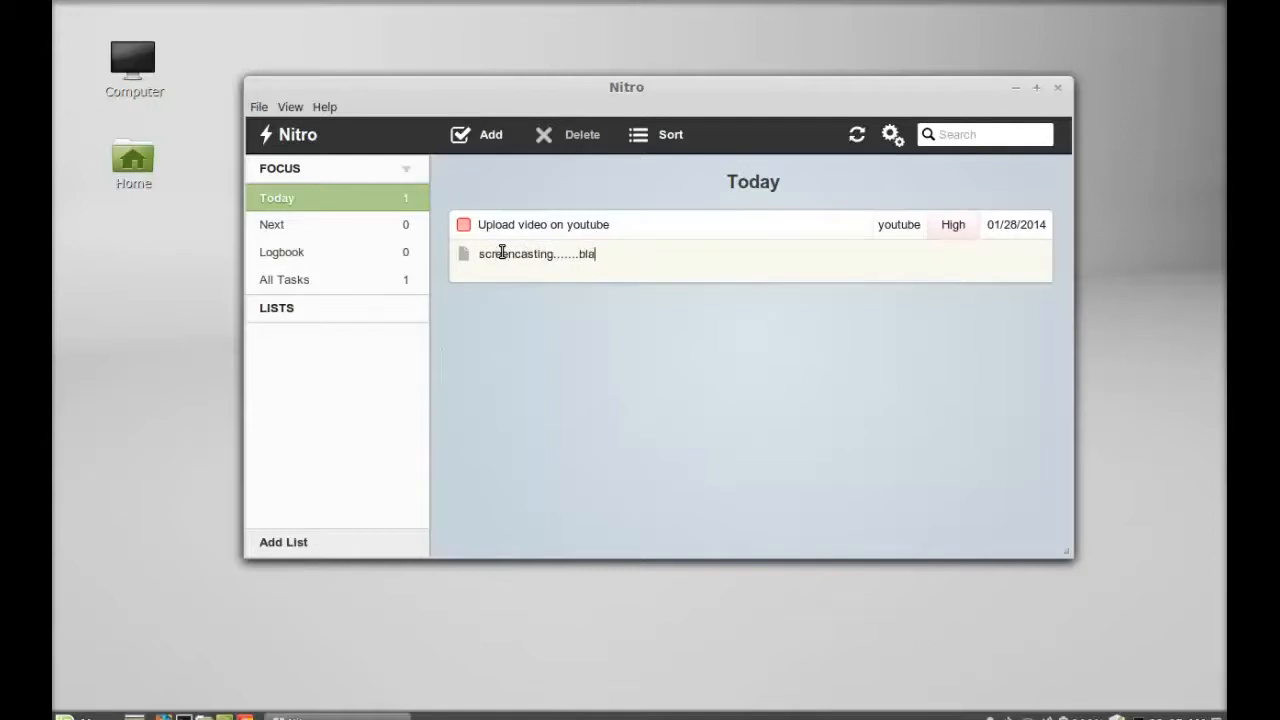
type("....b")
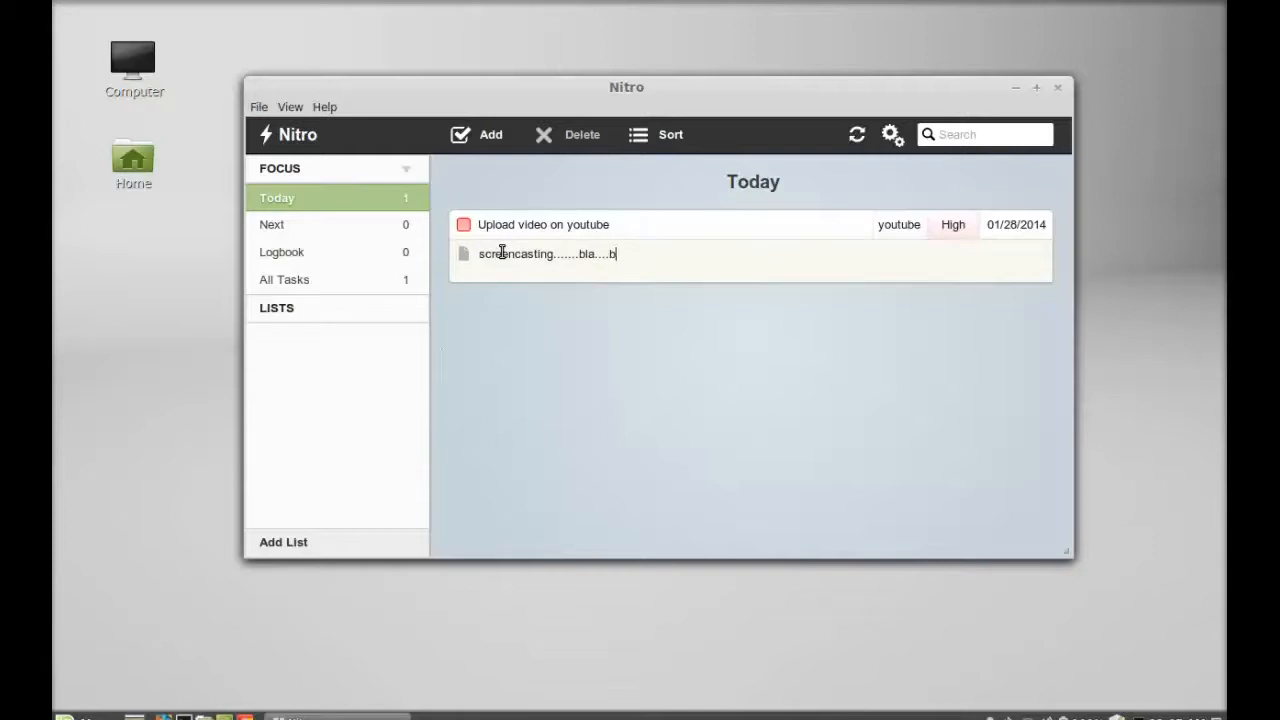
type("la....")
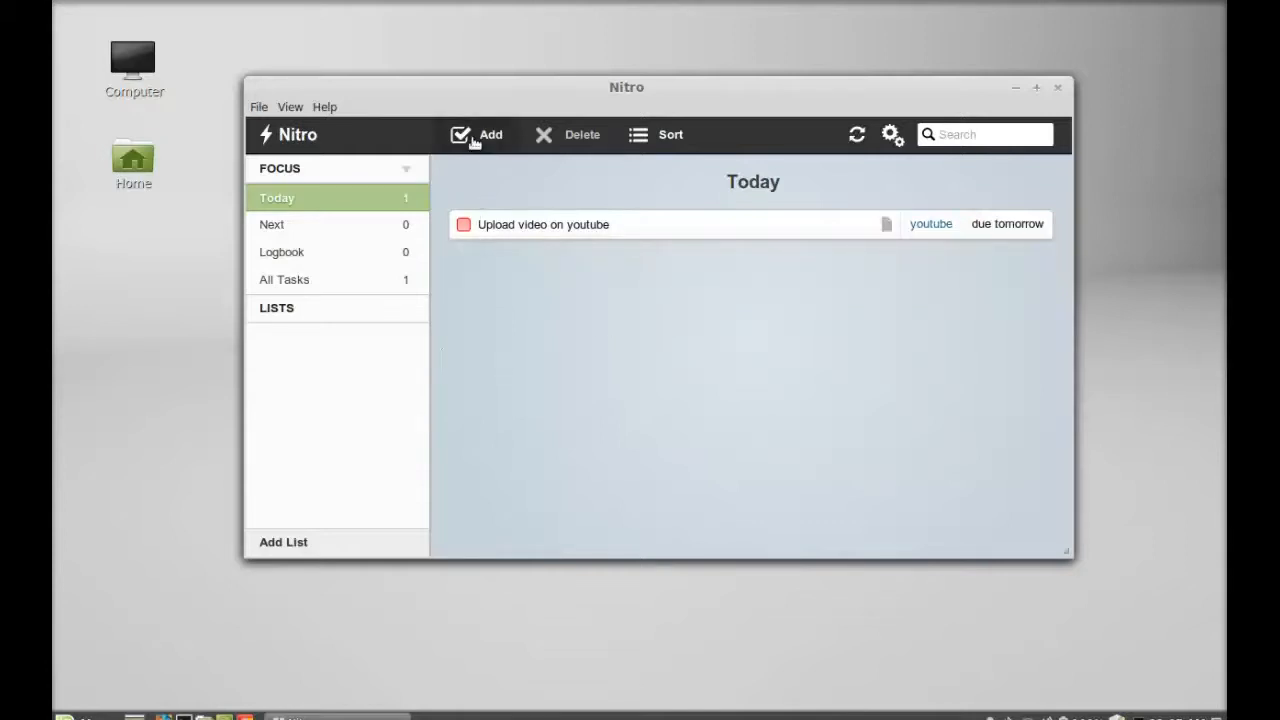
Create a new Today task named 'Book Movie ticket' tagged Movie.
left_click(477, 134)
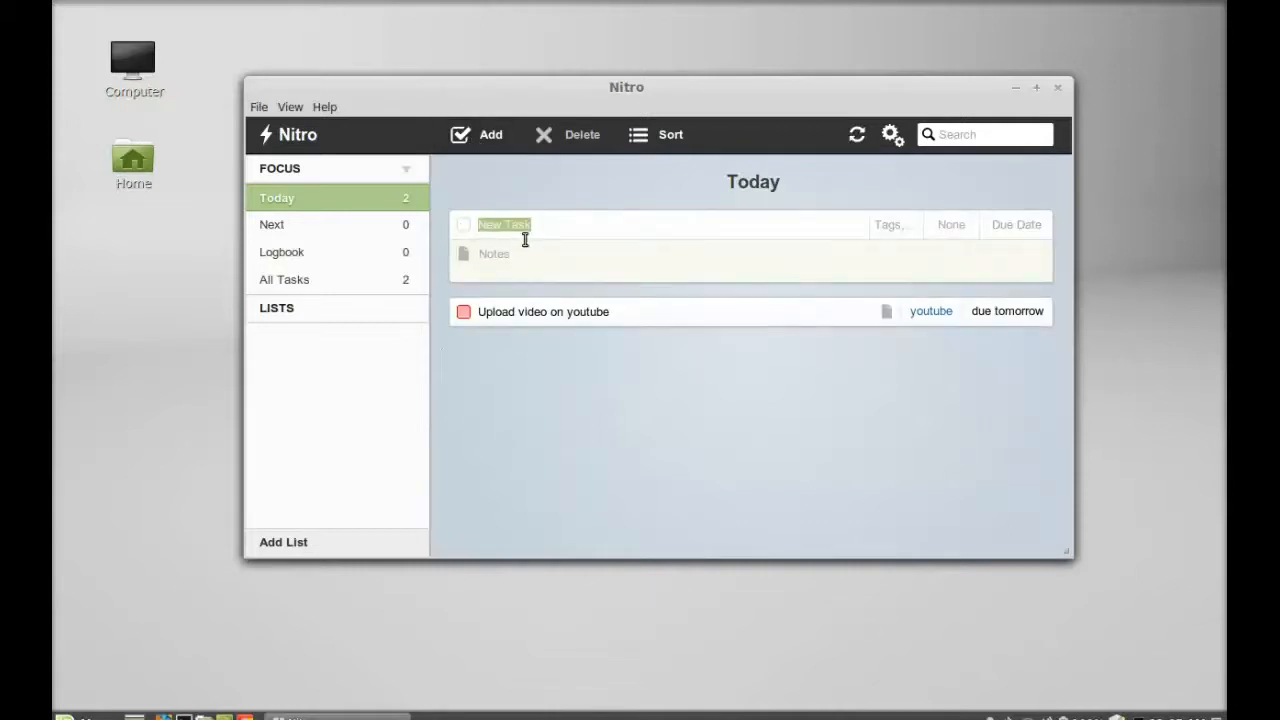
type("Book")
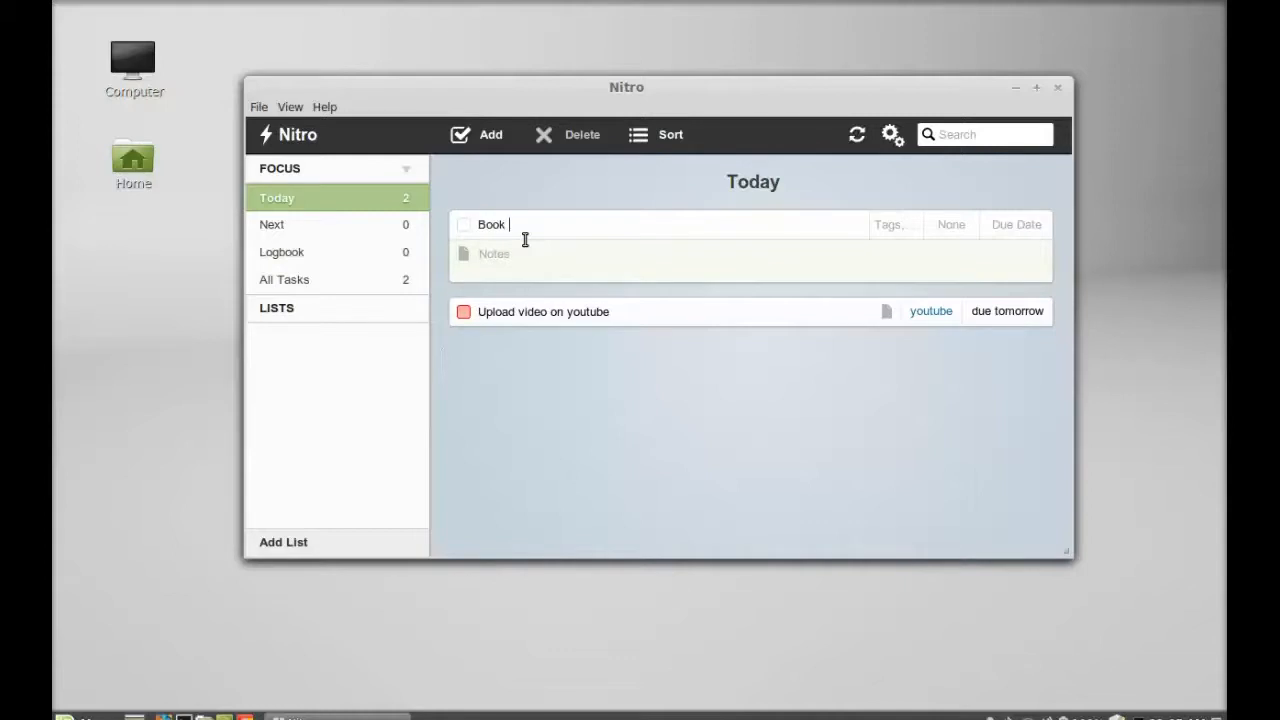
type("Movie ticket")
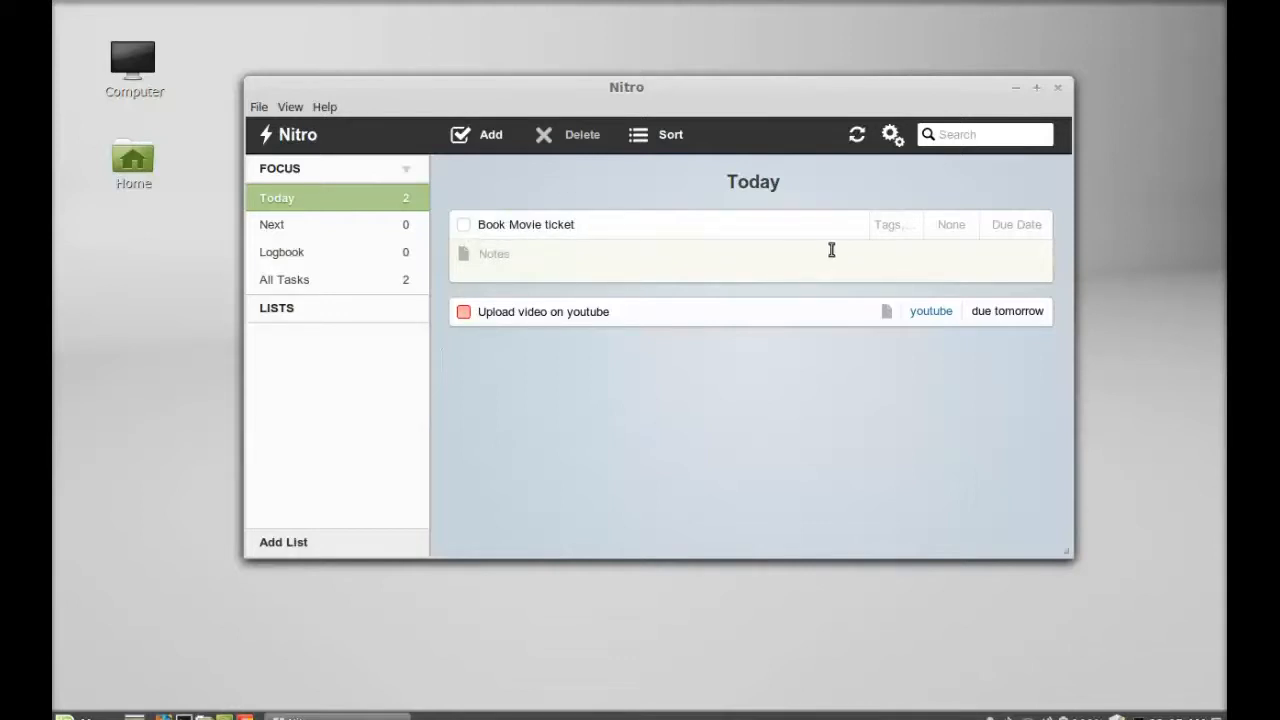
type("Movie")
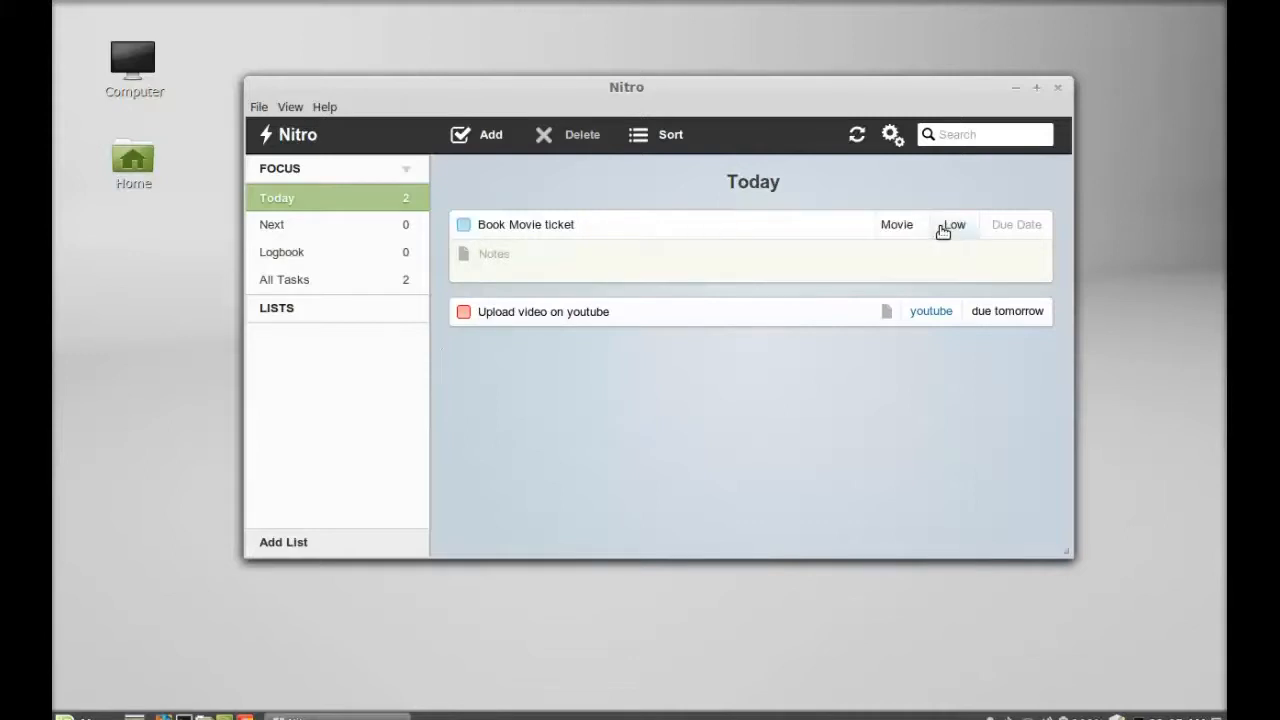
Give the task Medium priority and a due date of 3 February 2014.
left_click(951, 224)
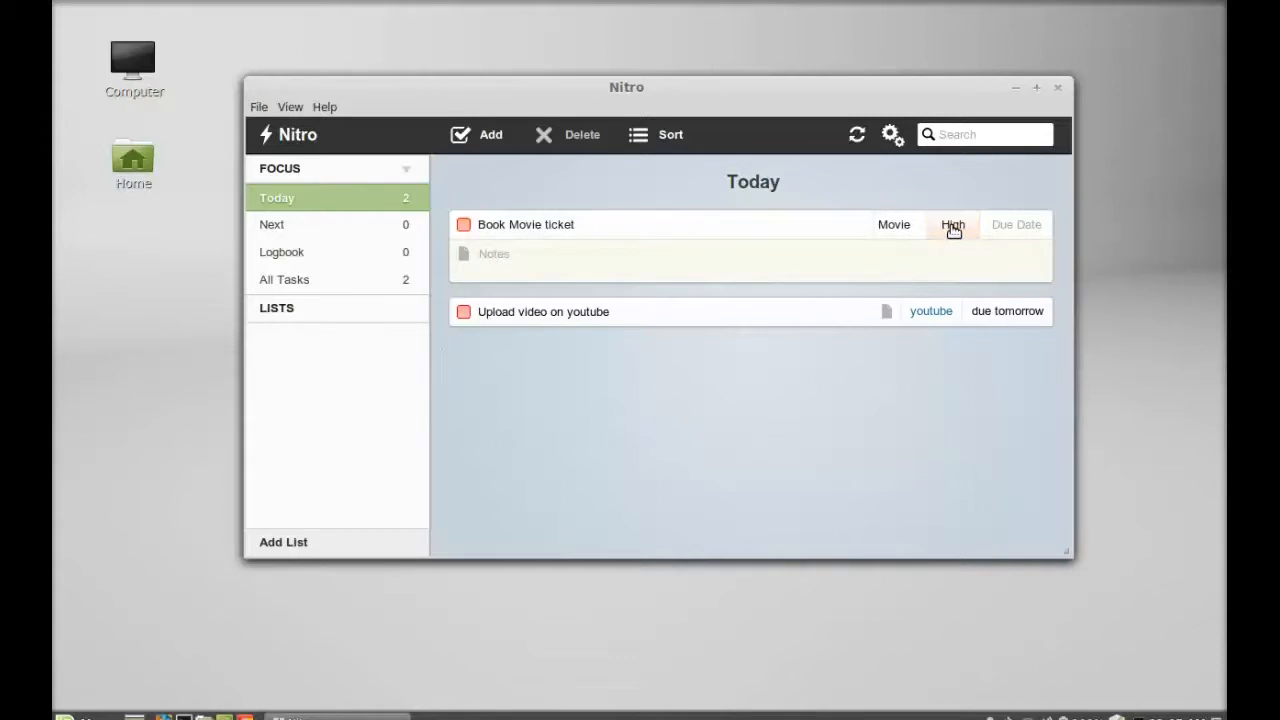
left_click(951, 224)
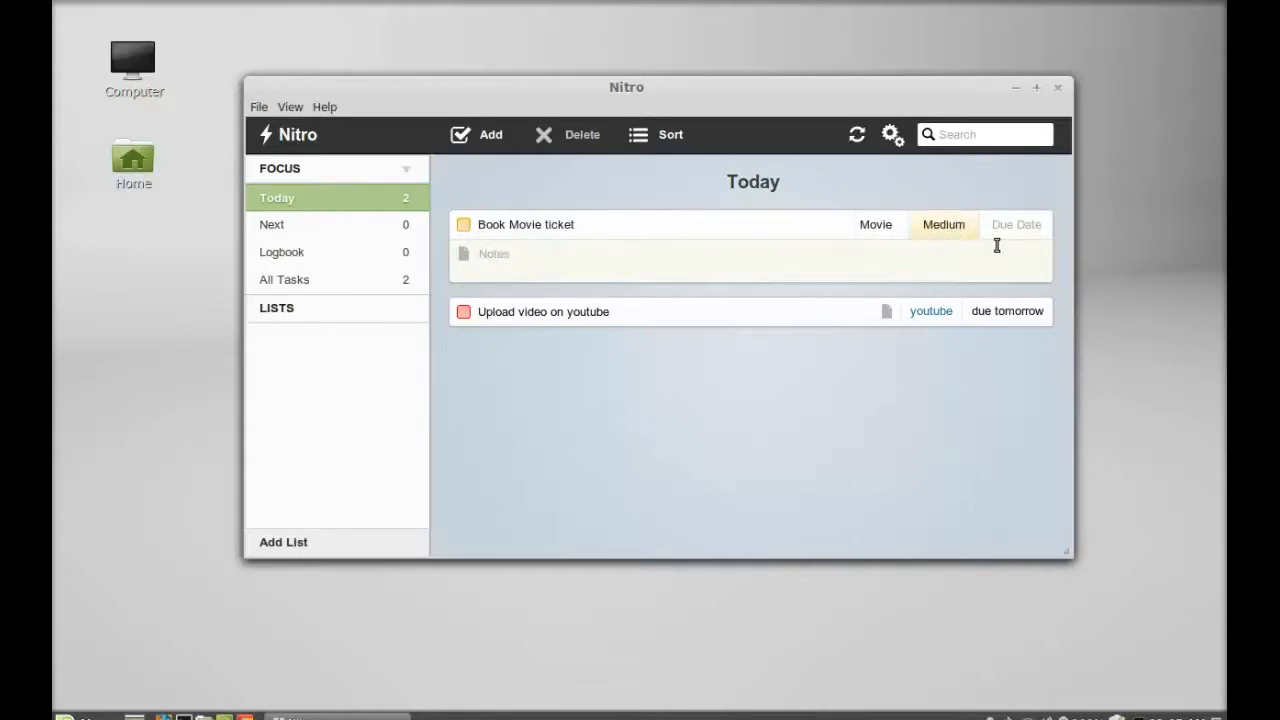
left_click(1015, 224)
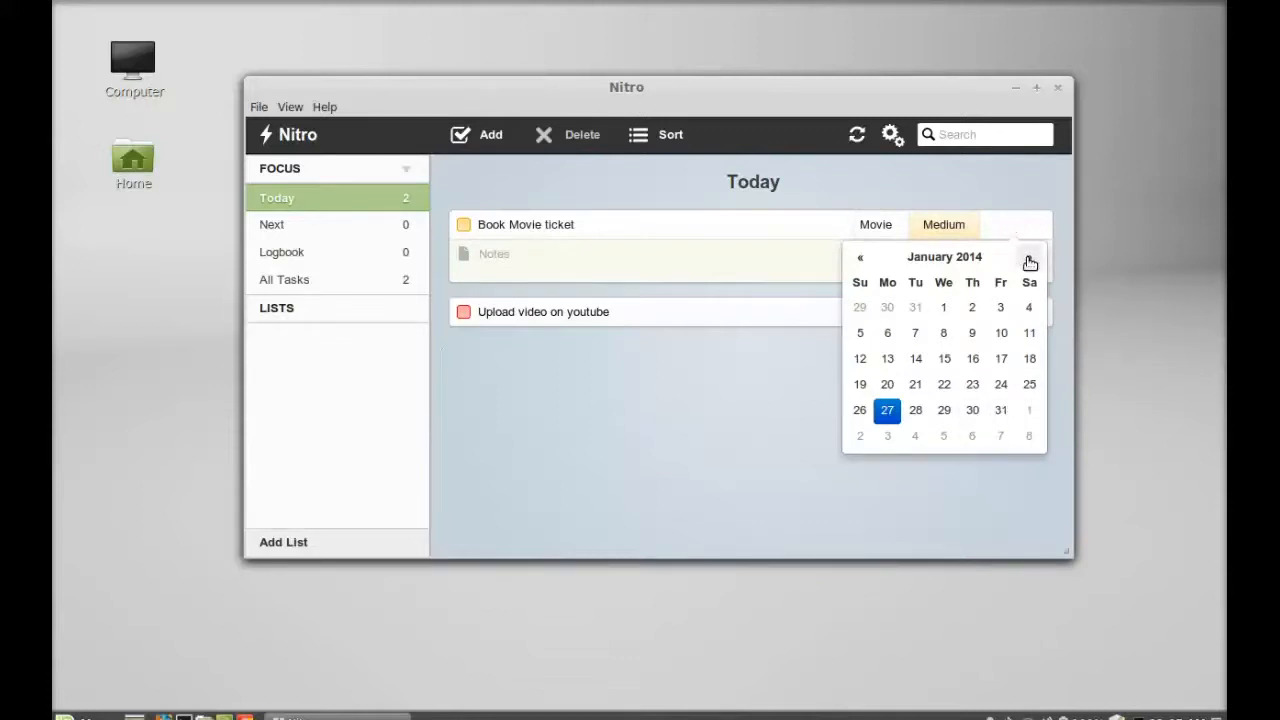
left_click(1029, 257)
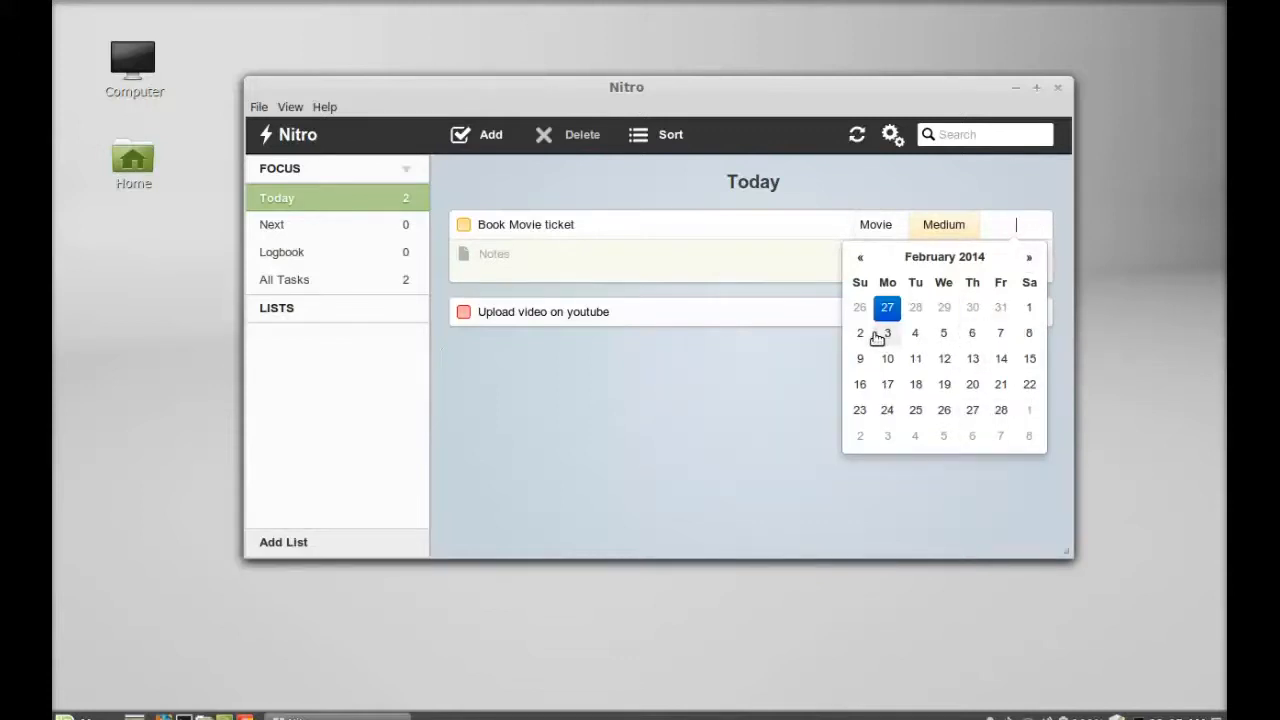
left_click(887, 332)
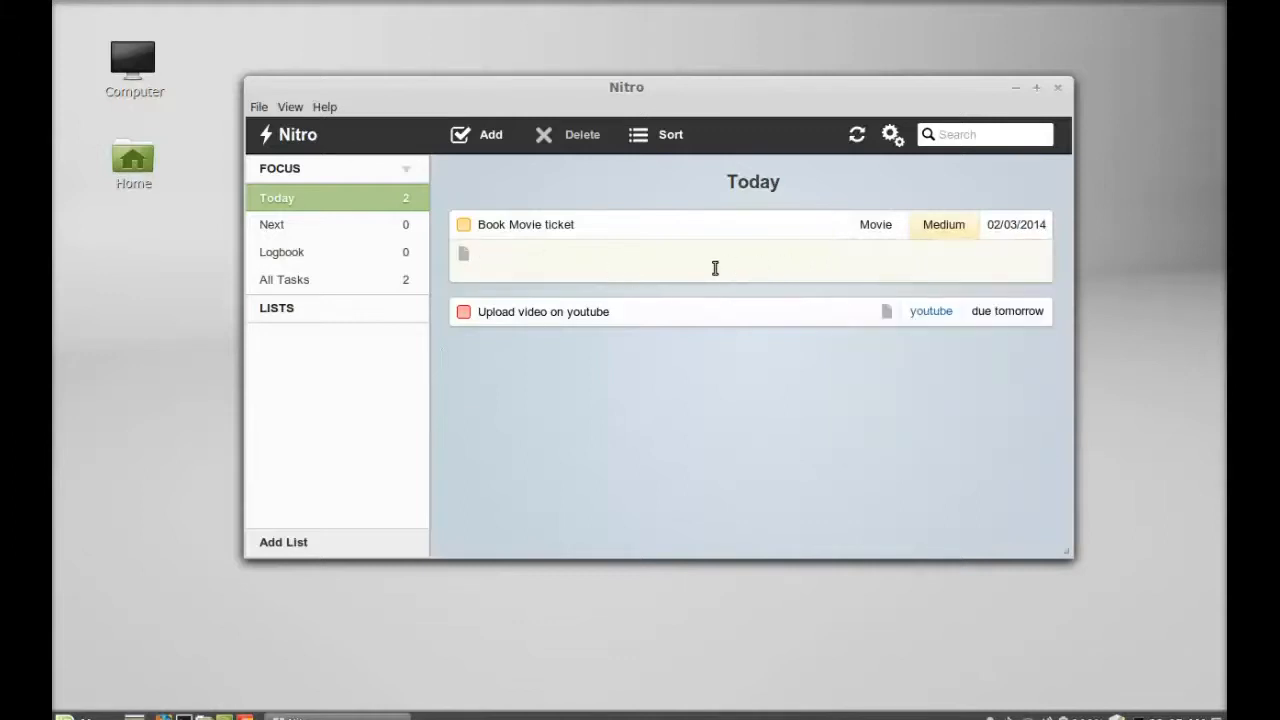
type("noth")
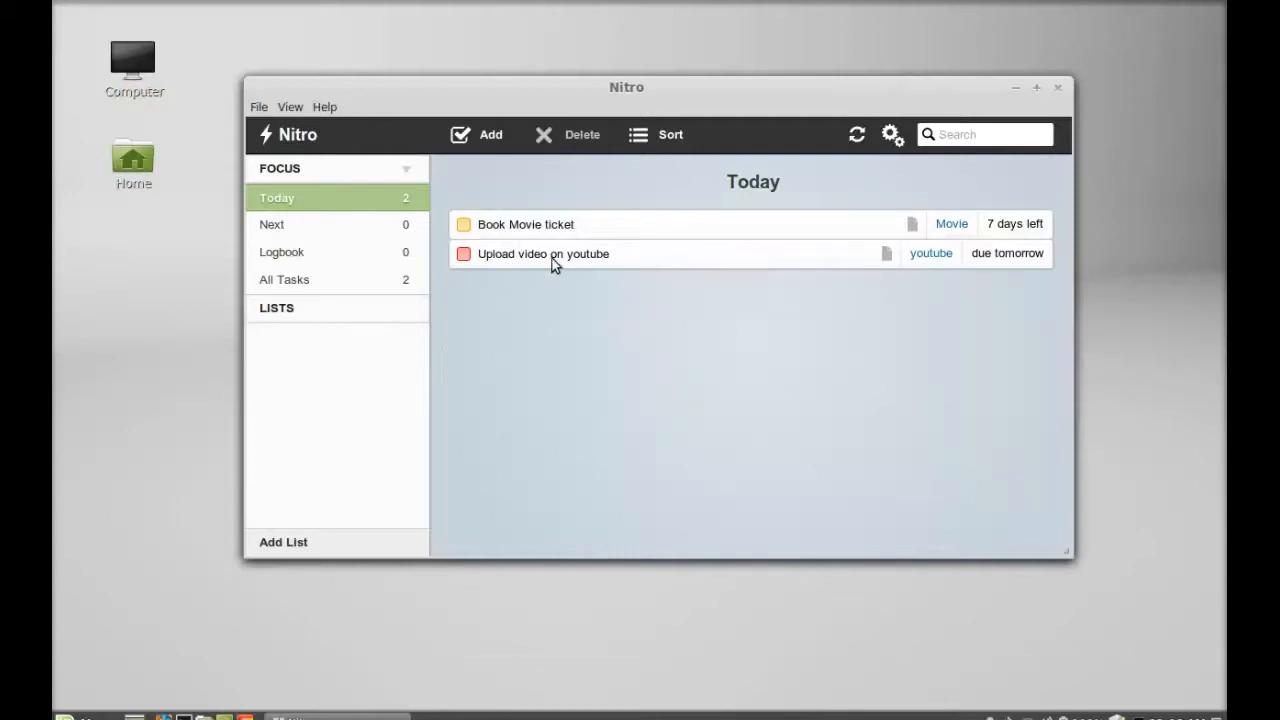
mouse_move(548, 280)
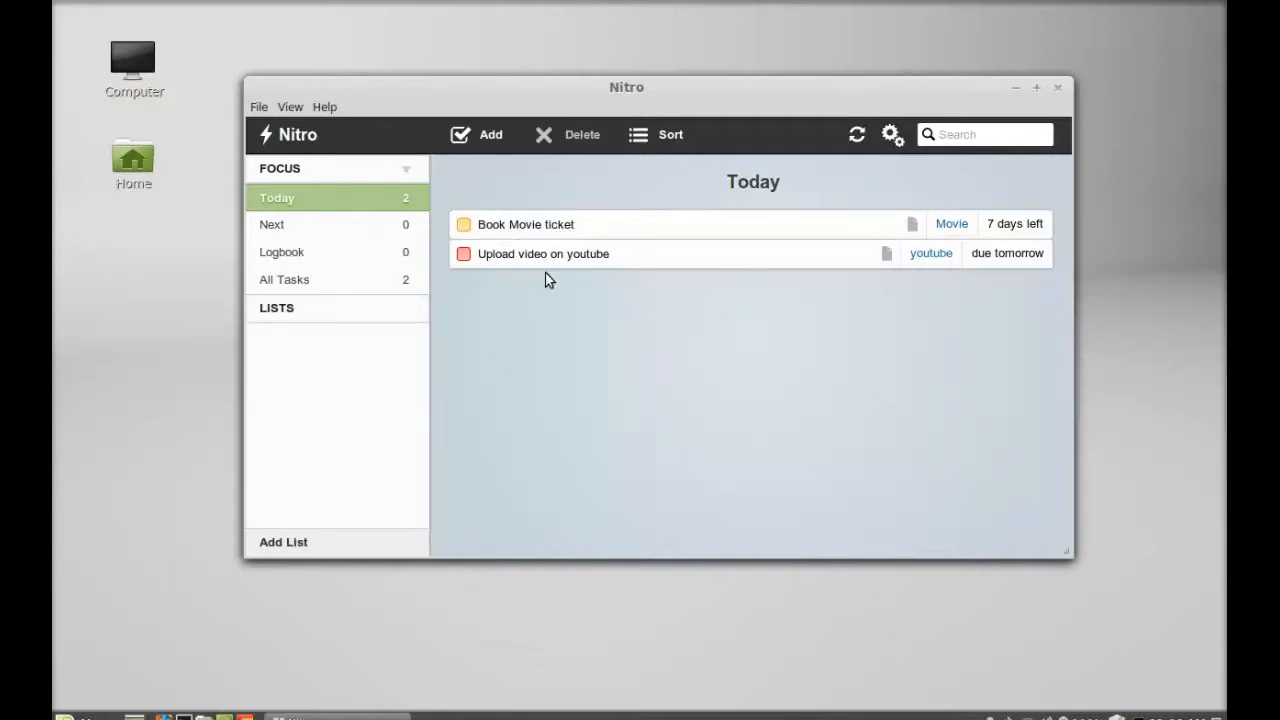
mouse_move(1000, 260)
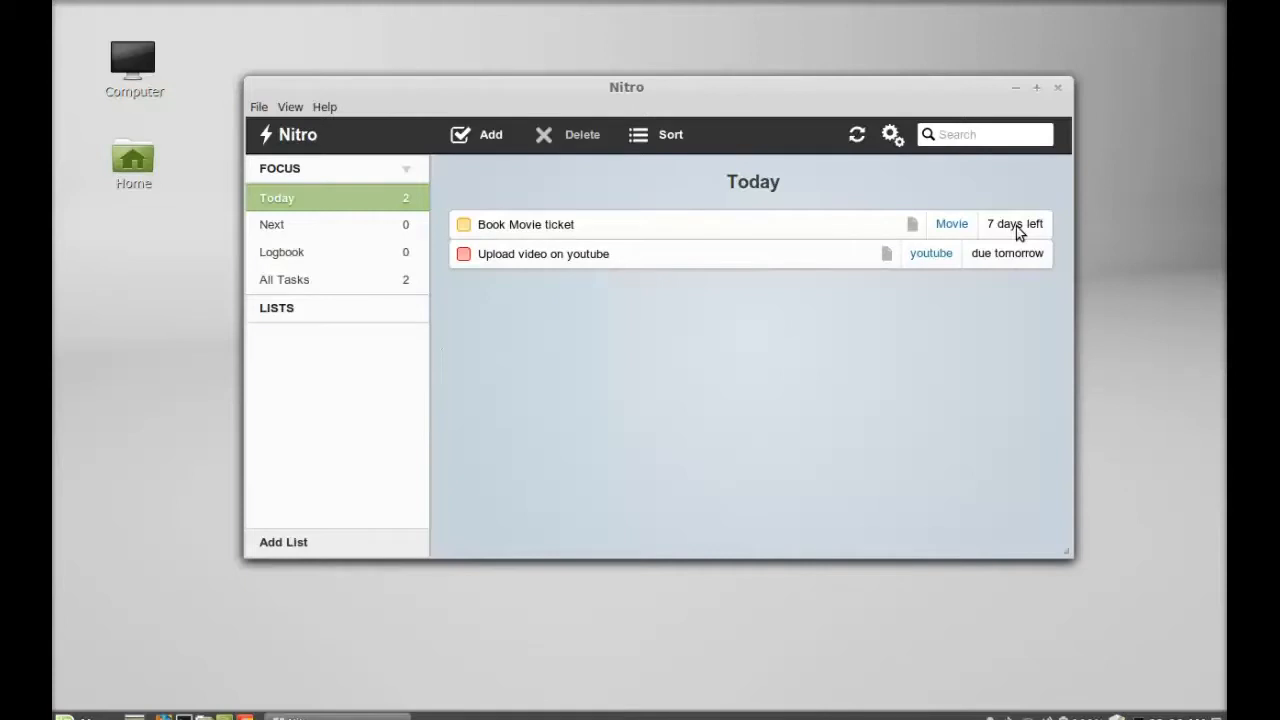
mouse_move(630, 172)
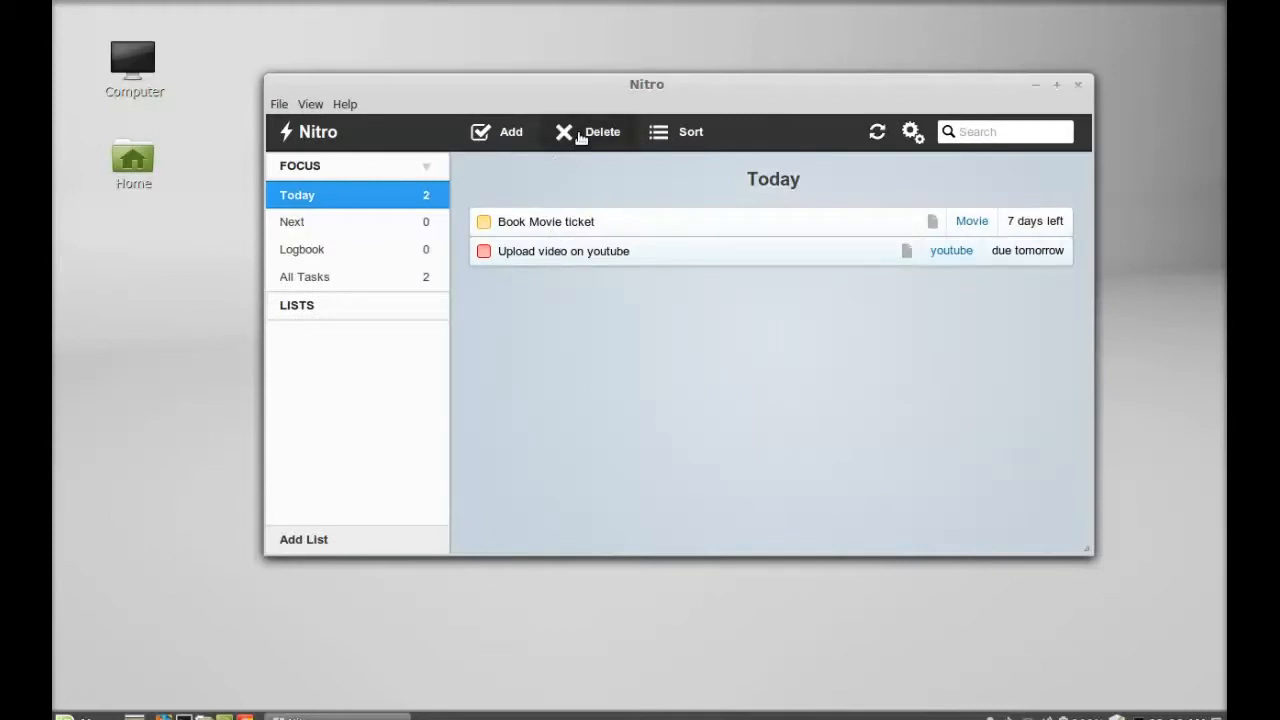
Delete the 'Upload video on youtube' task and close Nitro Tasks.
left_click(589, 131)
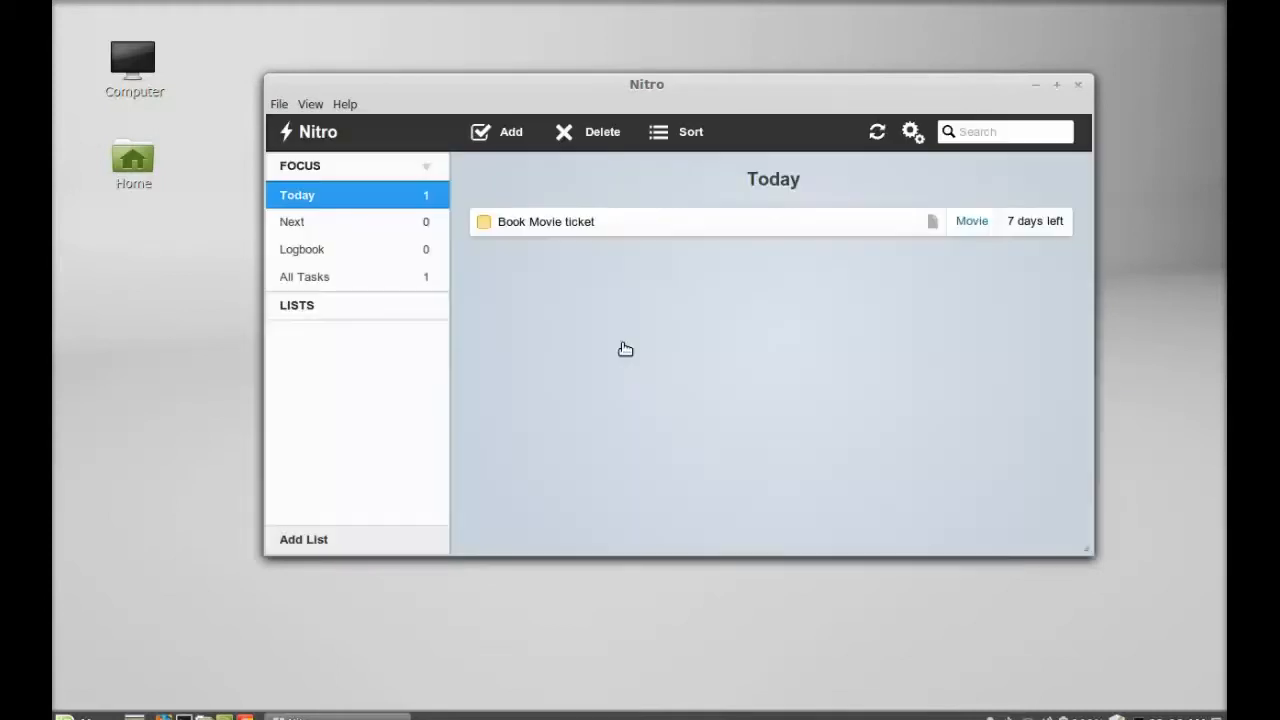
mouse_move(760, 115)
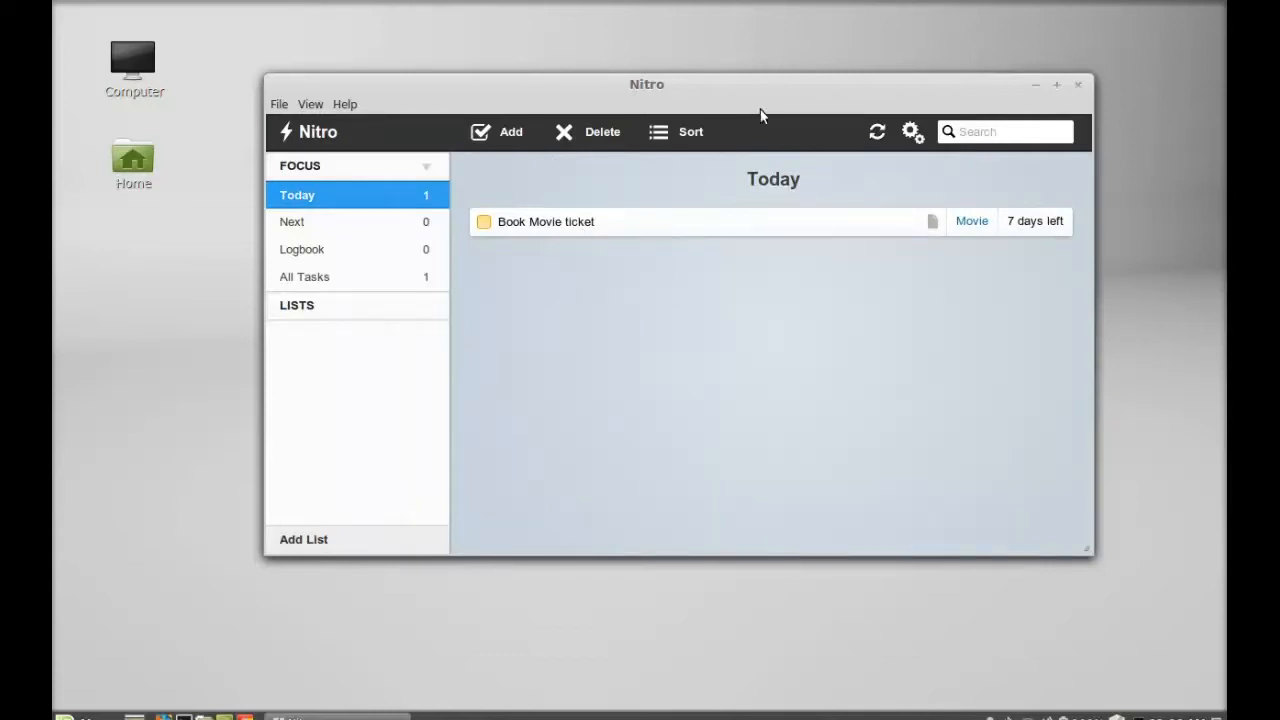
mouse_move(719, 83)
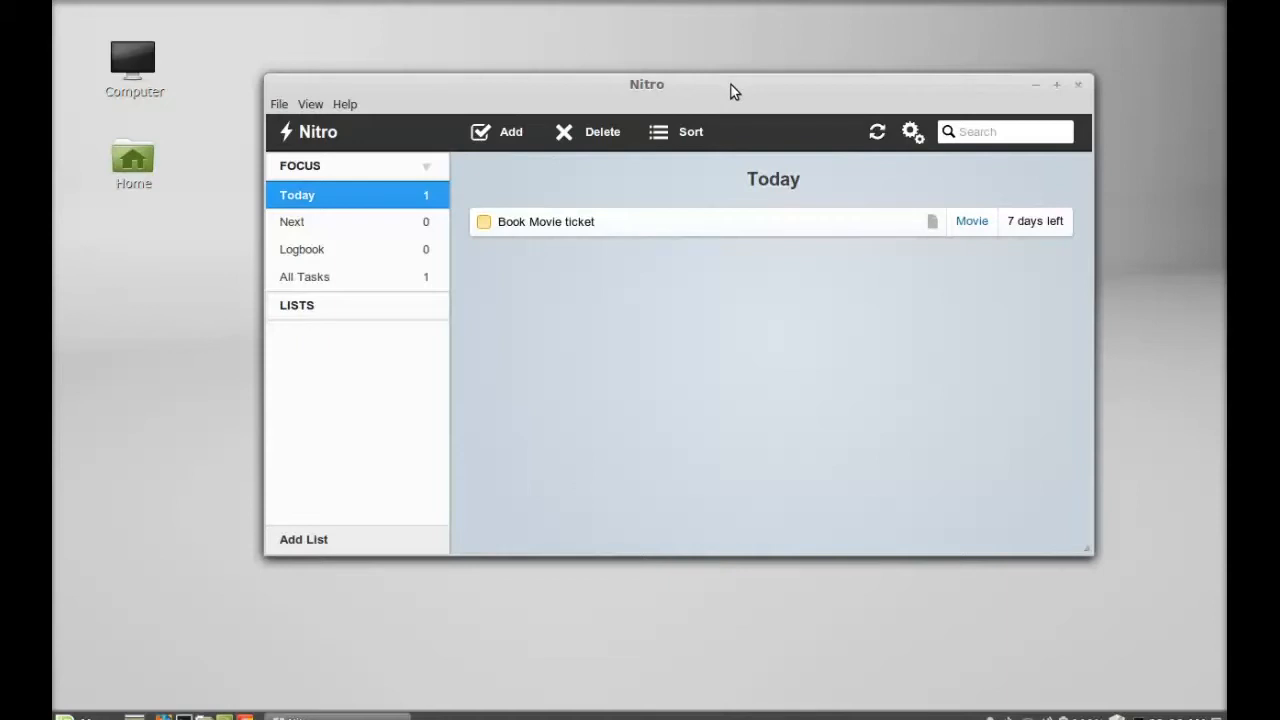
mouse_move(744, 91)
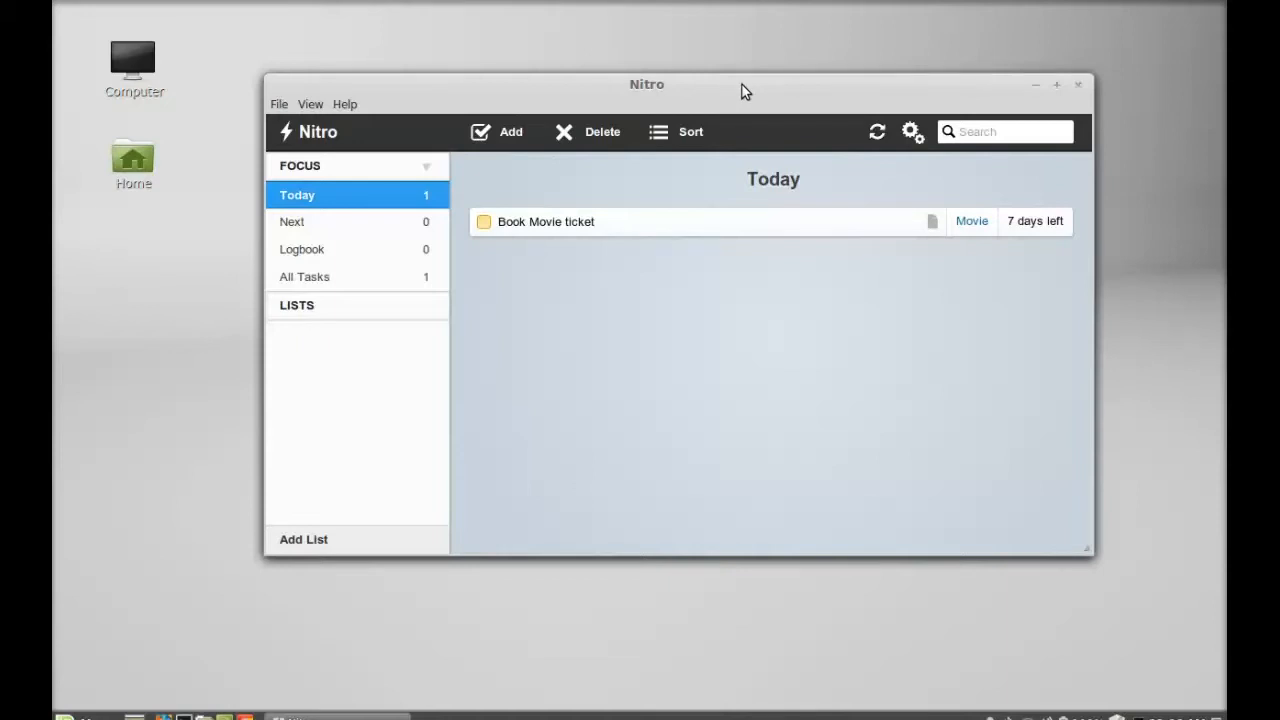
mouse_move(1080, 70)
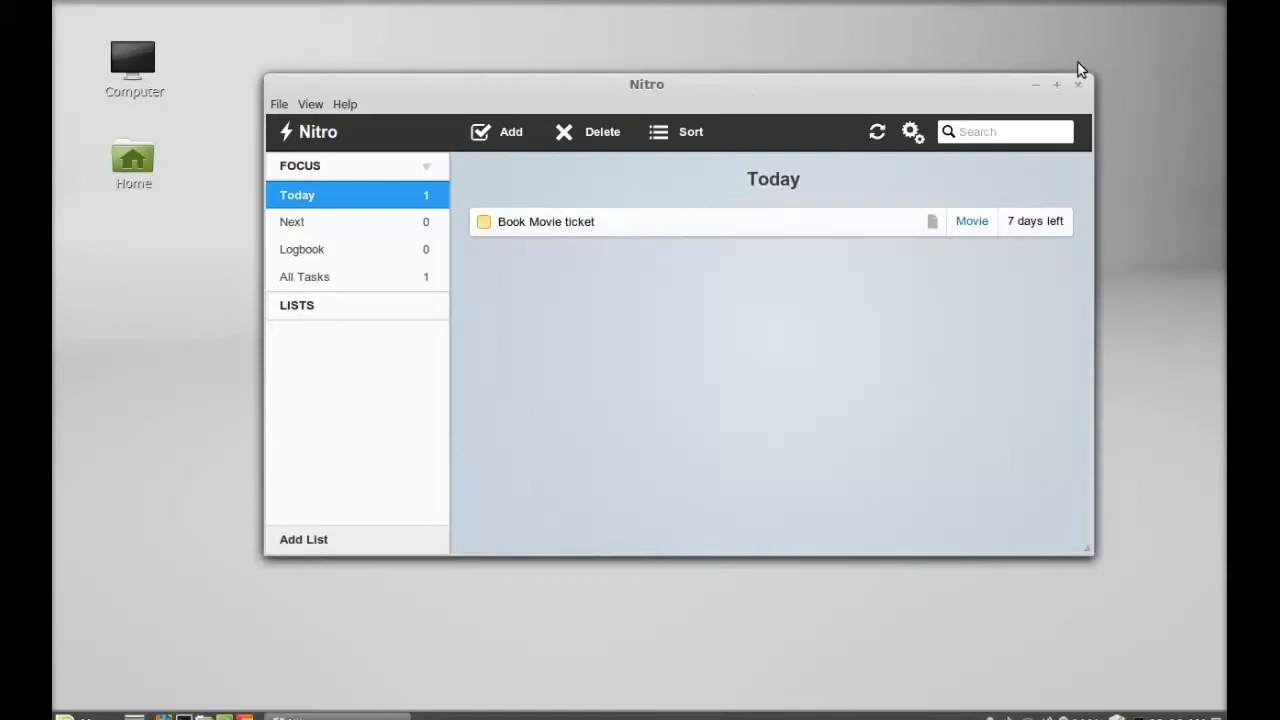
left_click(1078, 84)
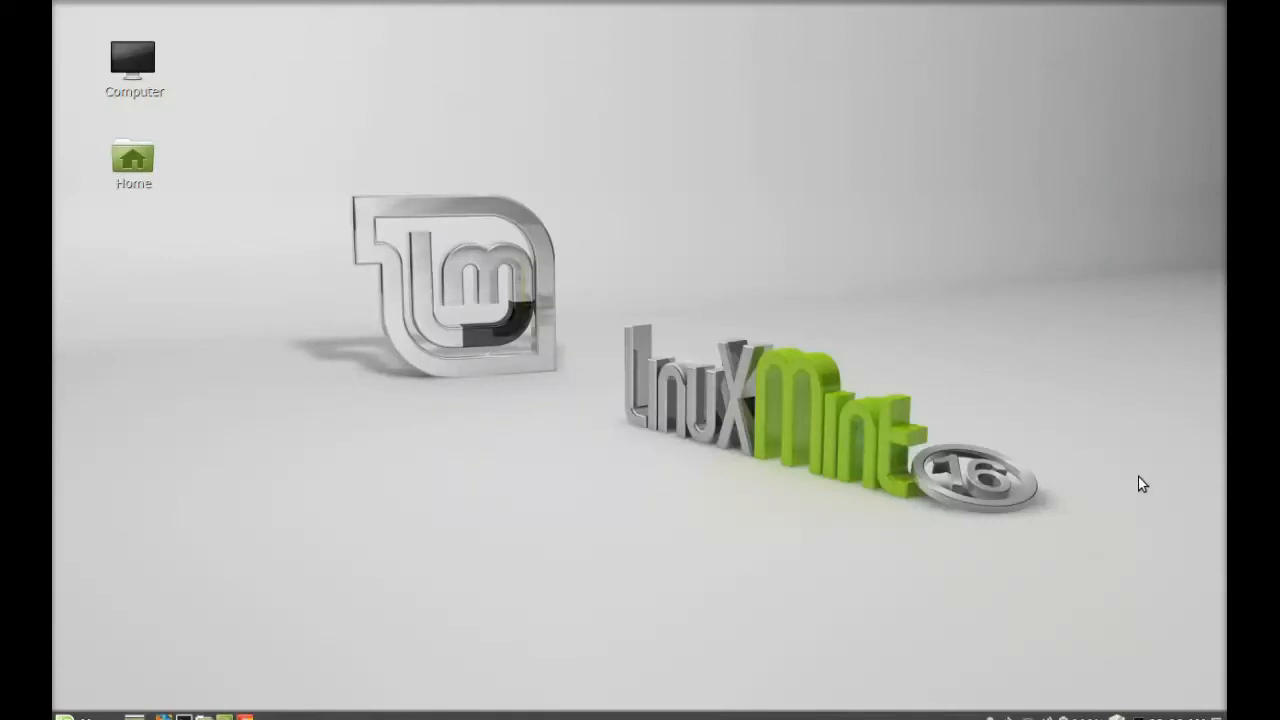